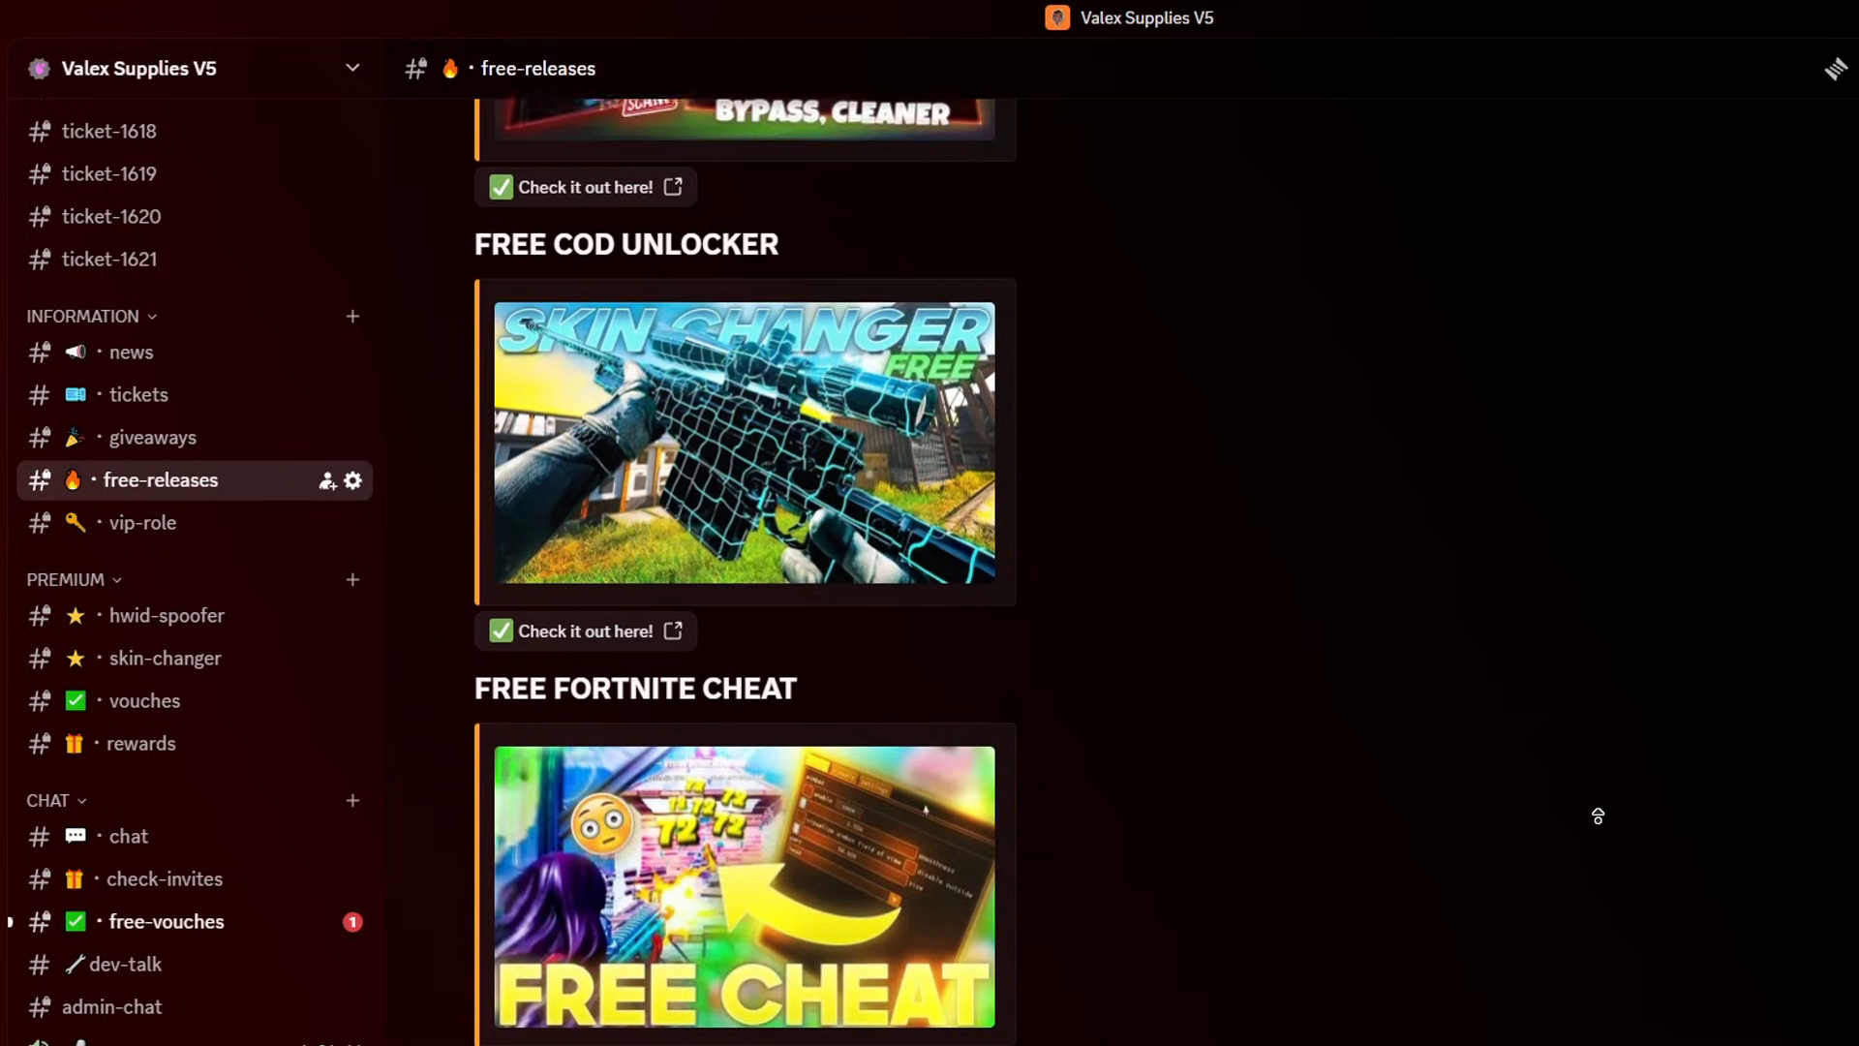
Step: Move through the news and giveaways channels to reach the free HWID spoofer download page
click(130, 352)
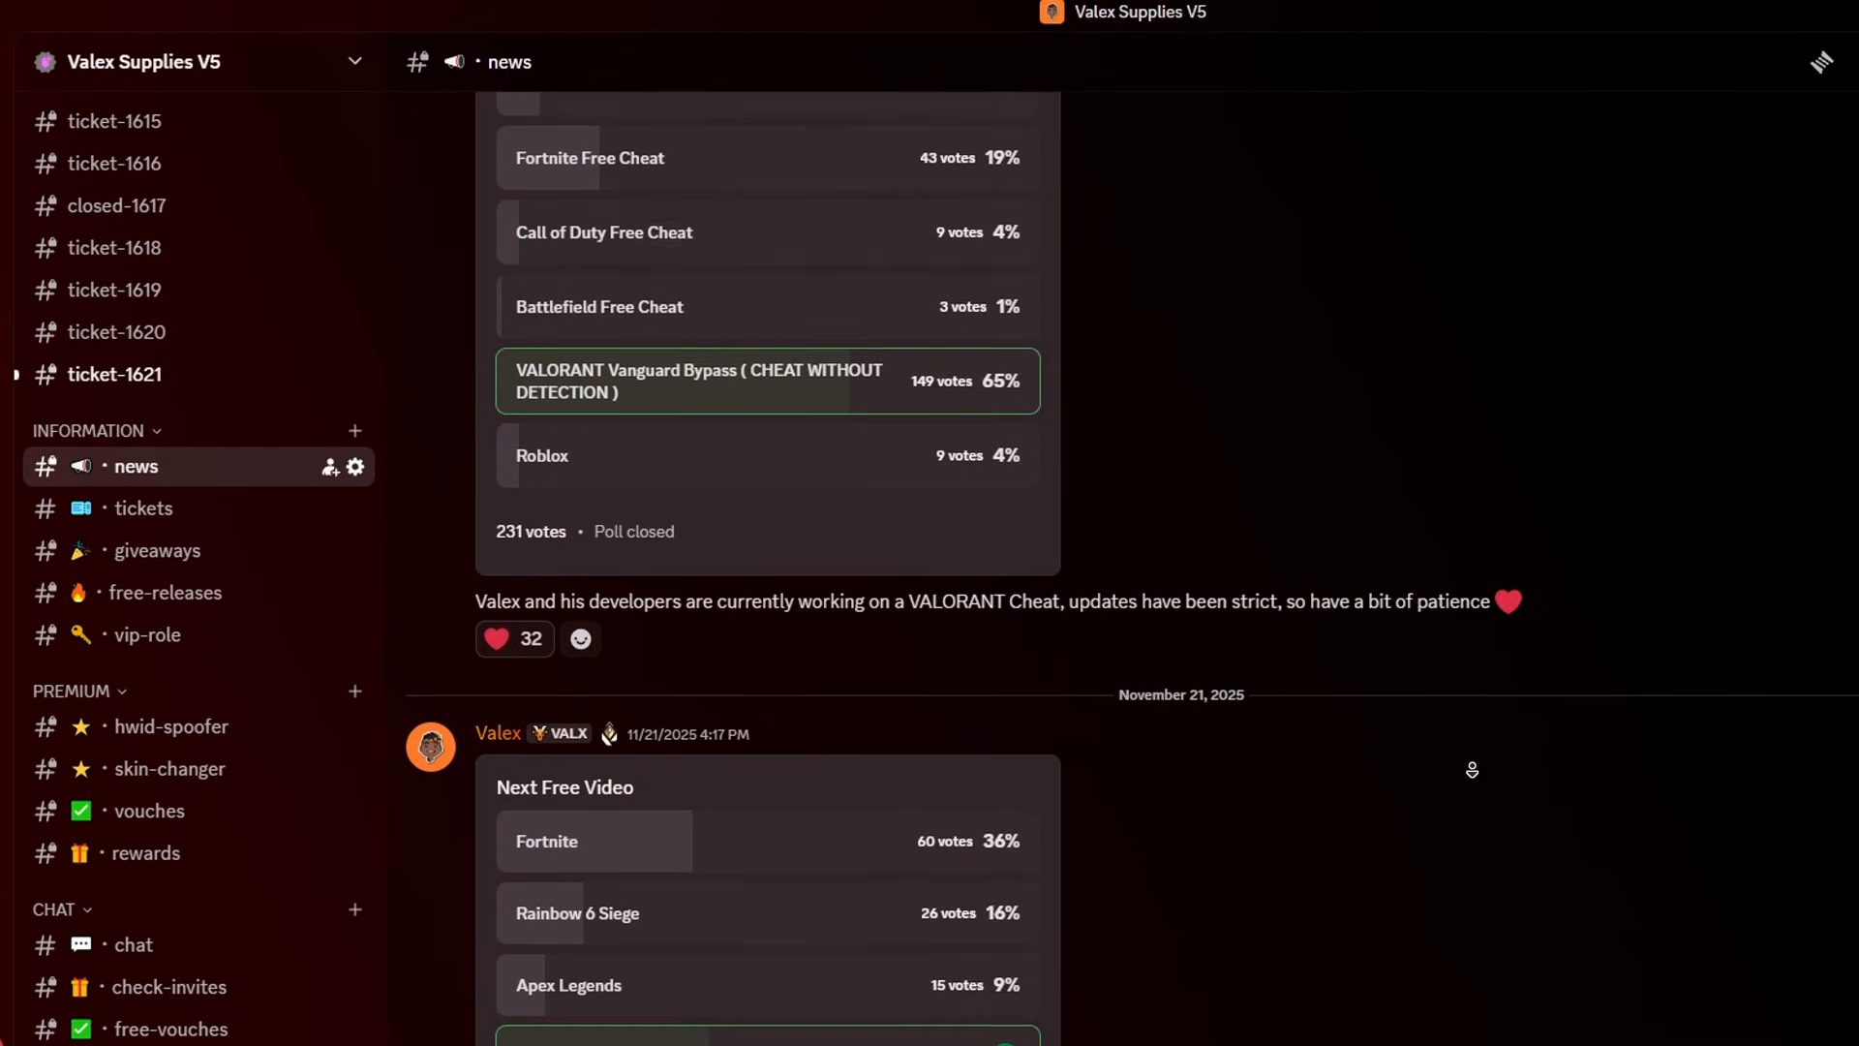
click(155, 549)
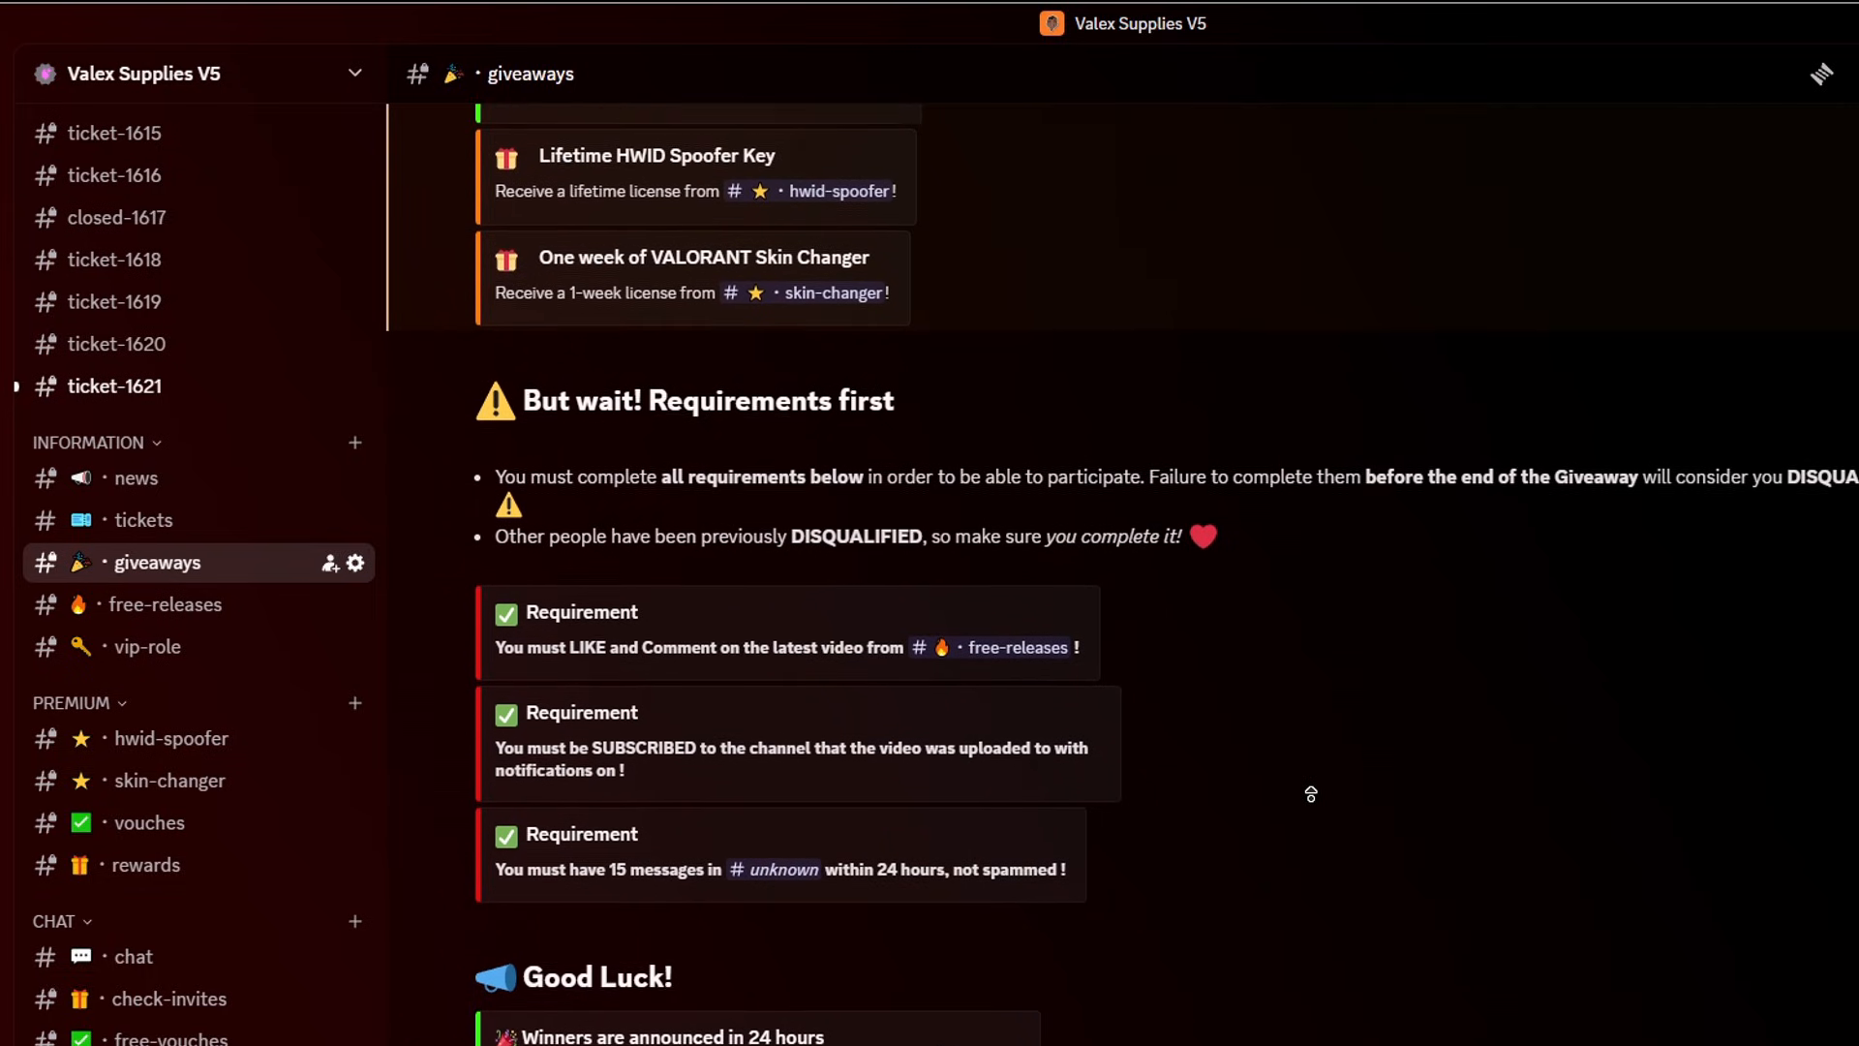
click(132, 957)
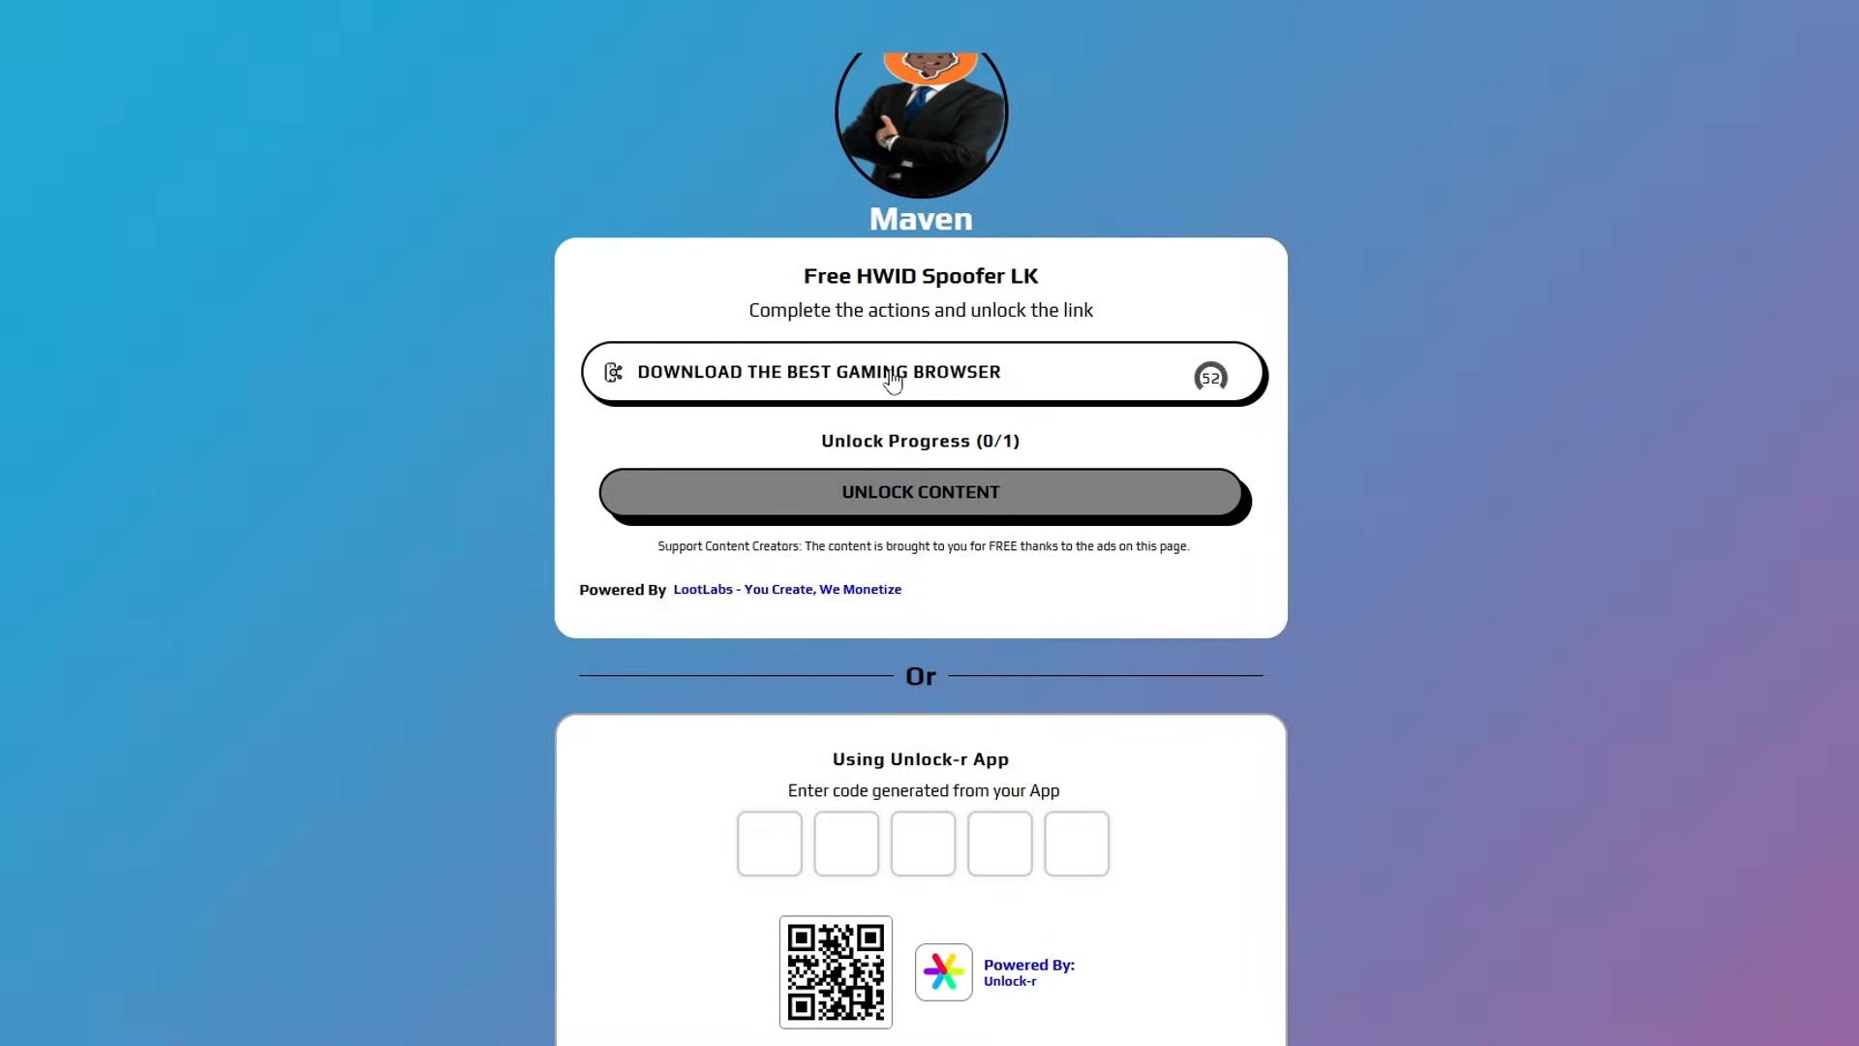
mouse_move(1400, 435)
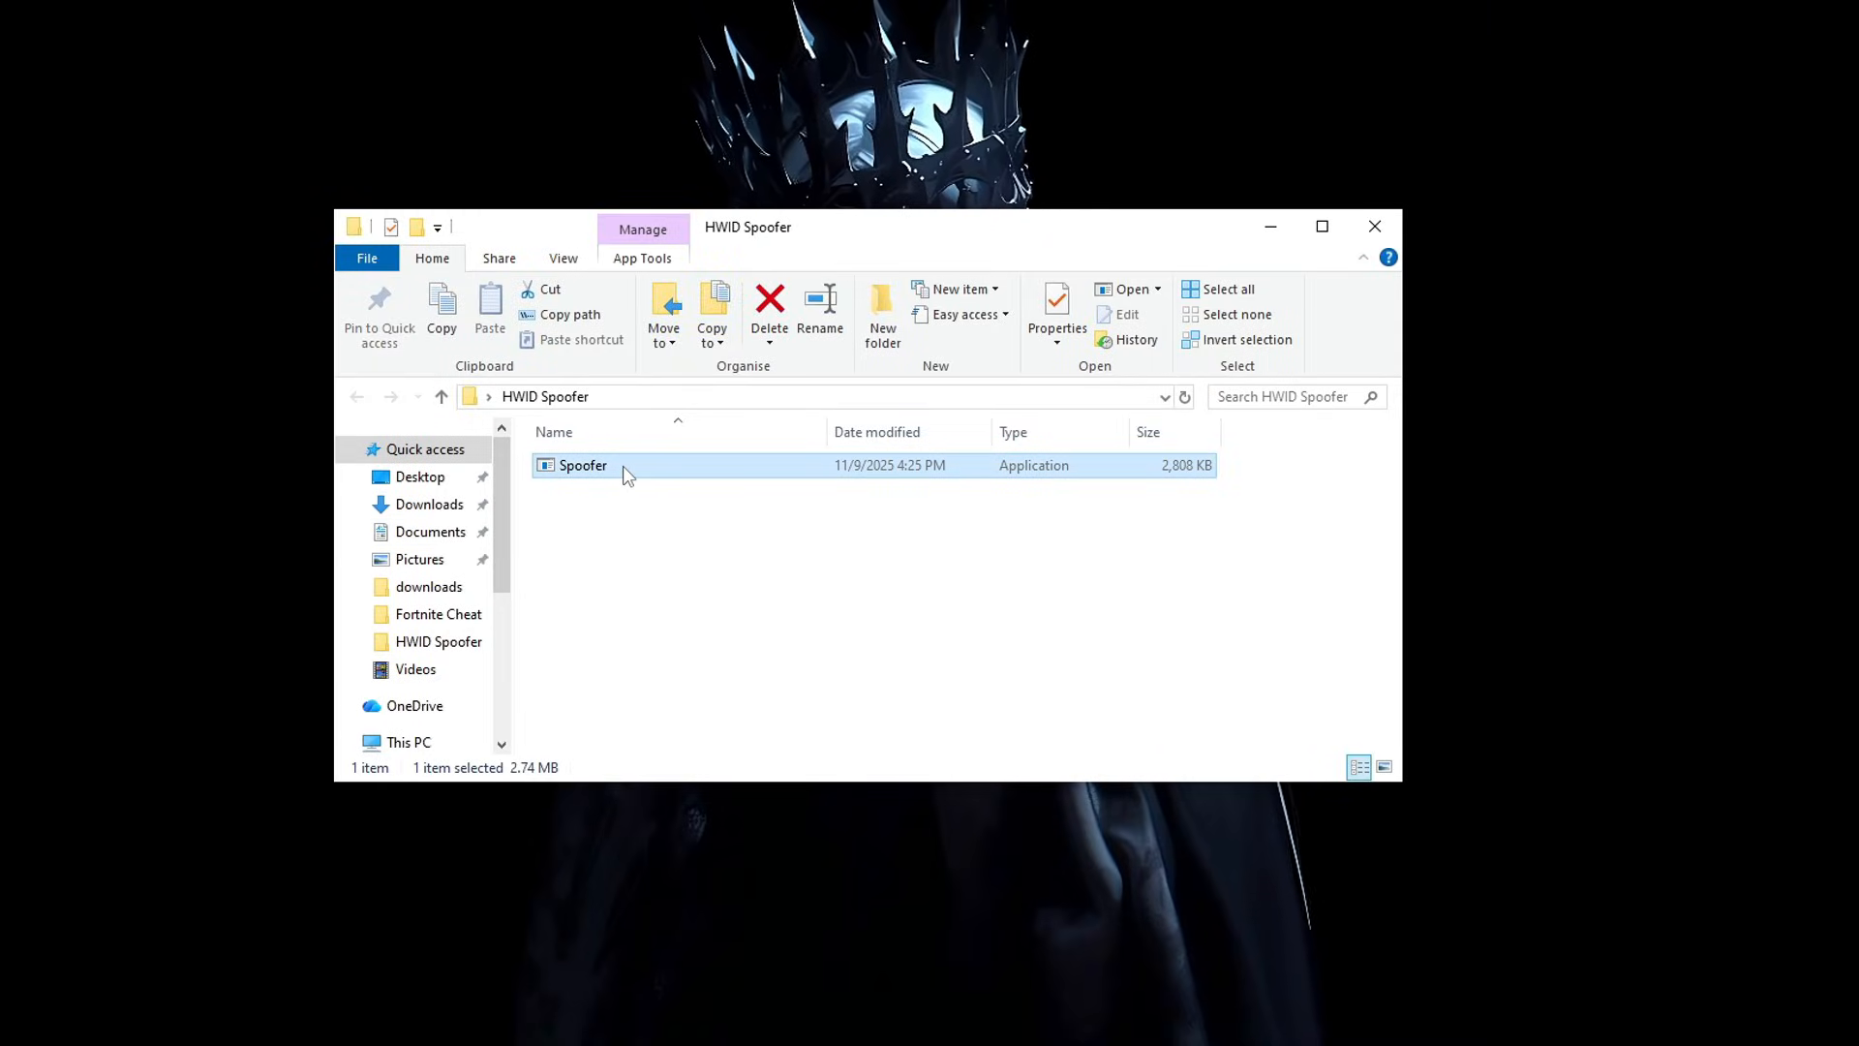
Step: Run Spoofer as administrator, bypassing the Malicious file warning and confirming the information box
right_click(582, 465)
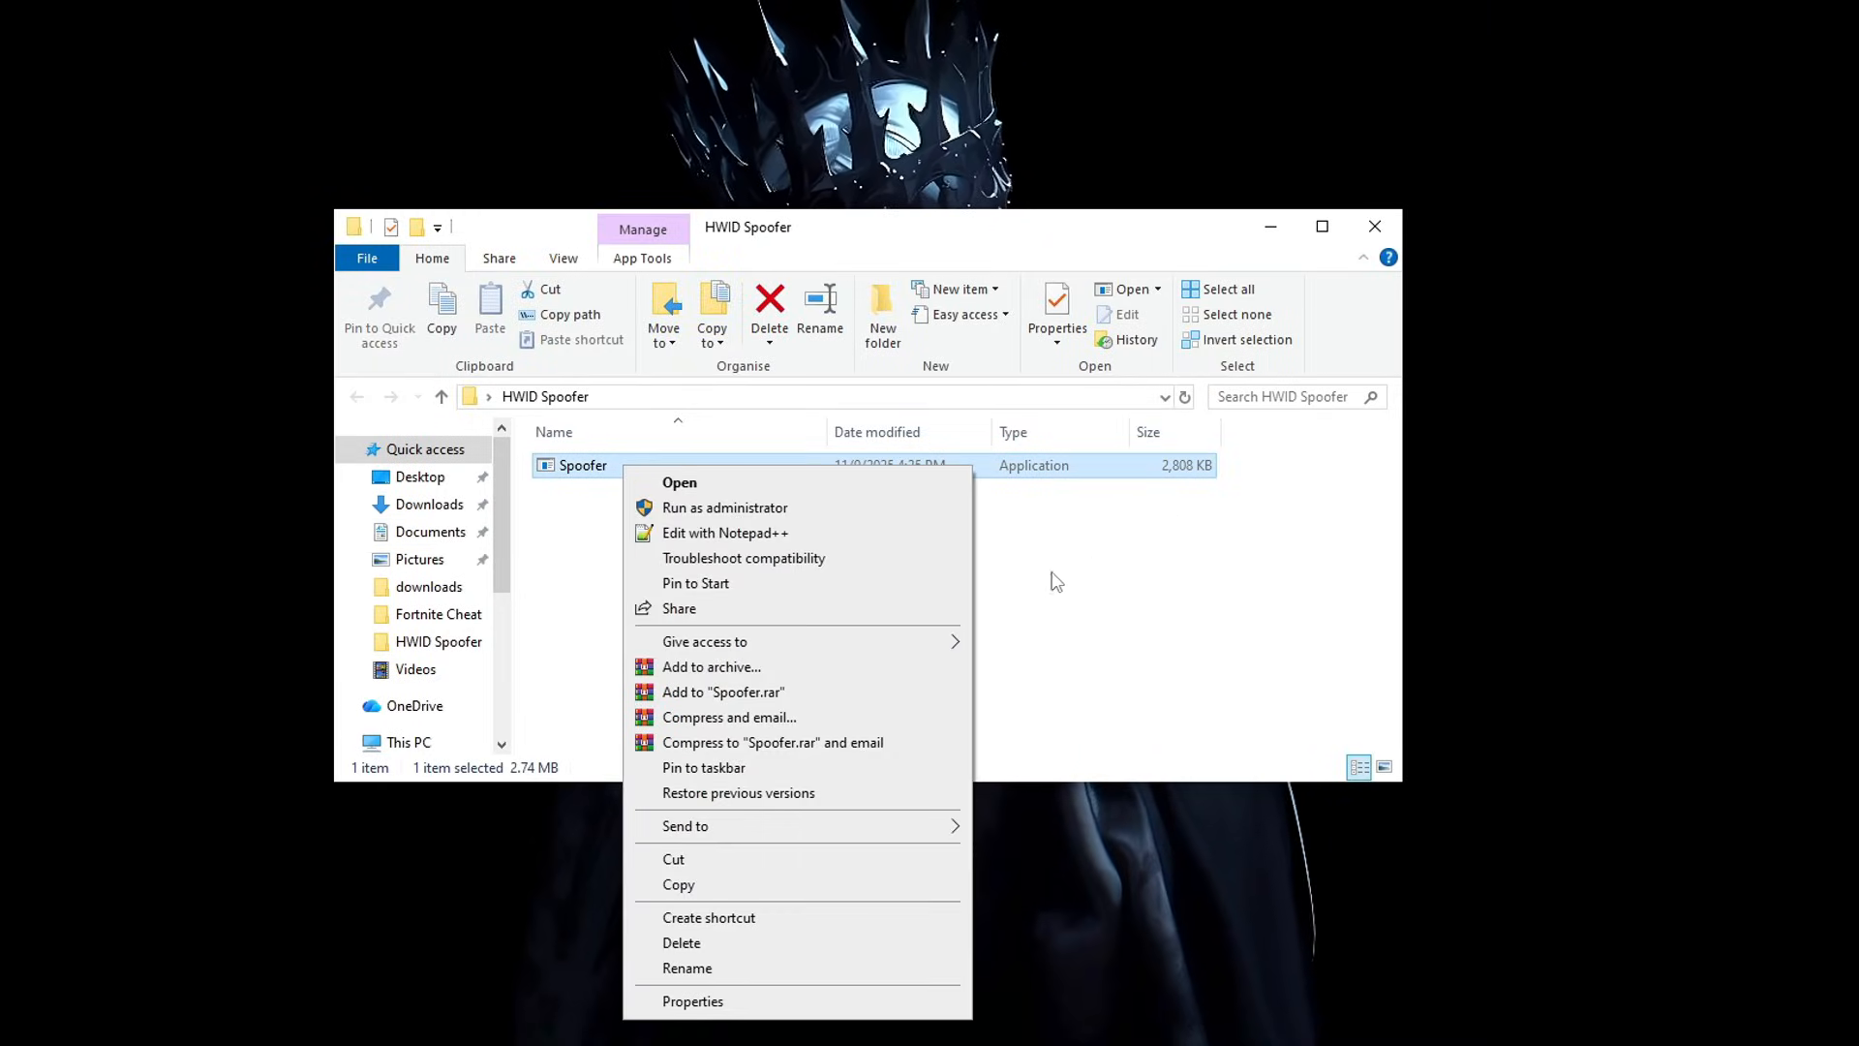
click(680, 481)
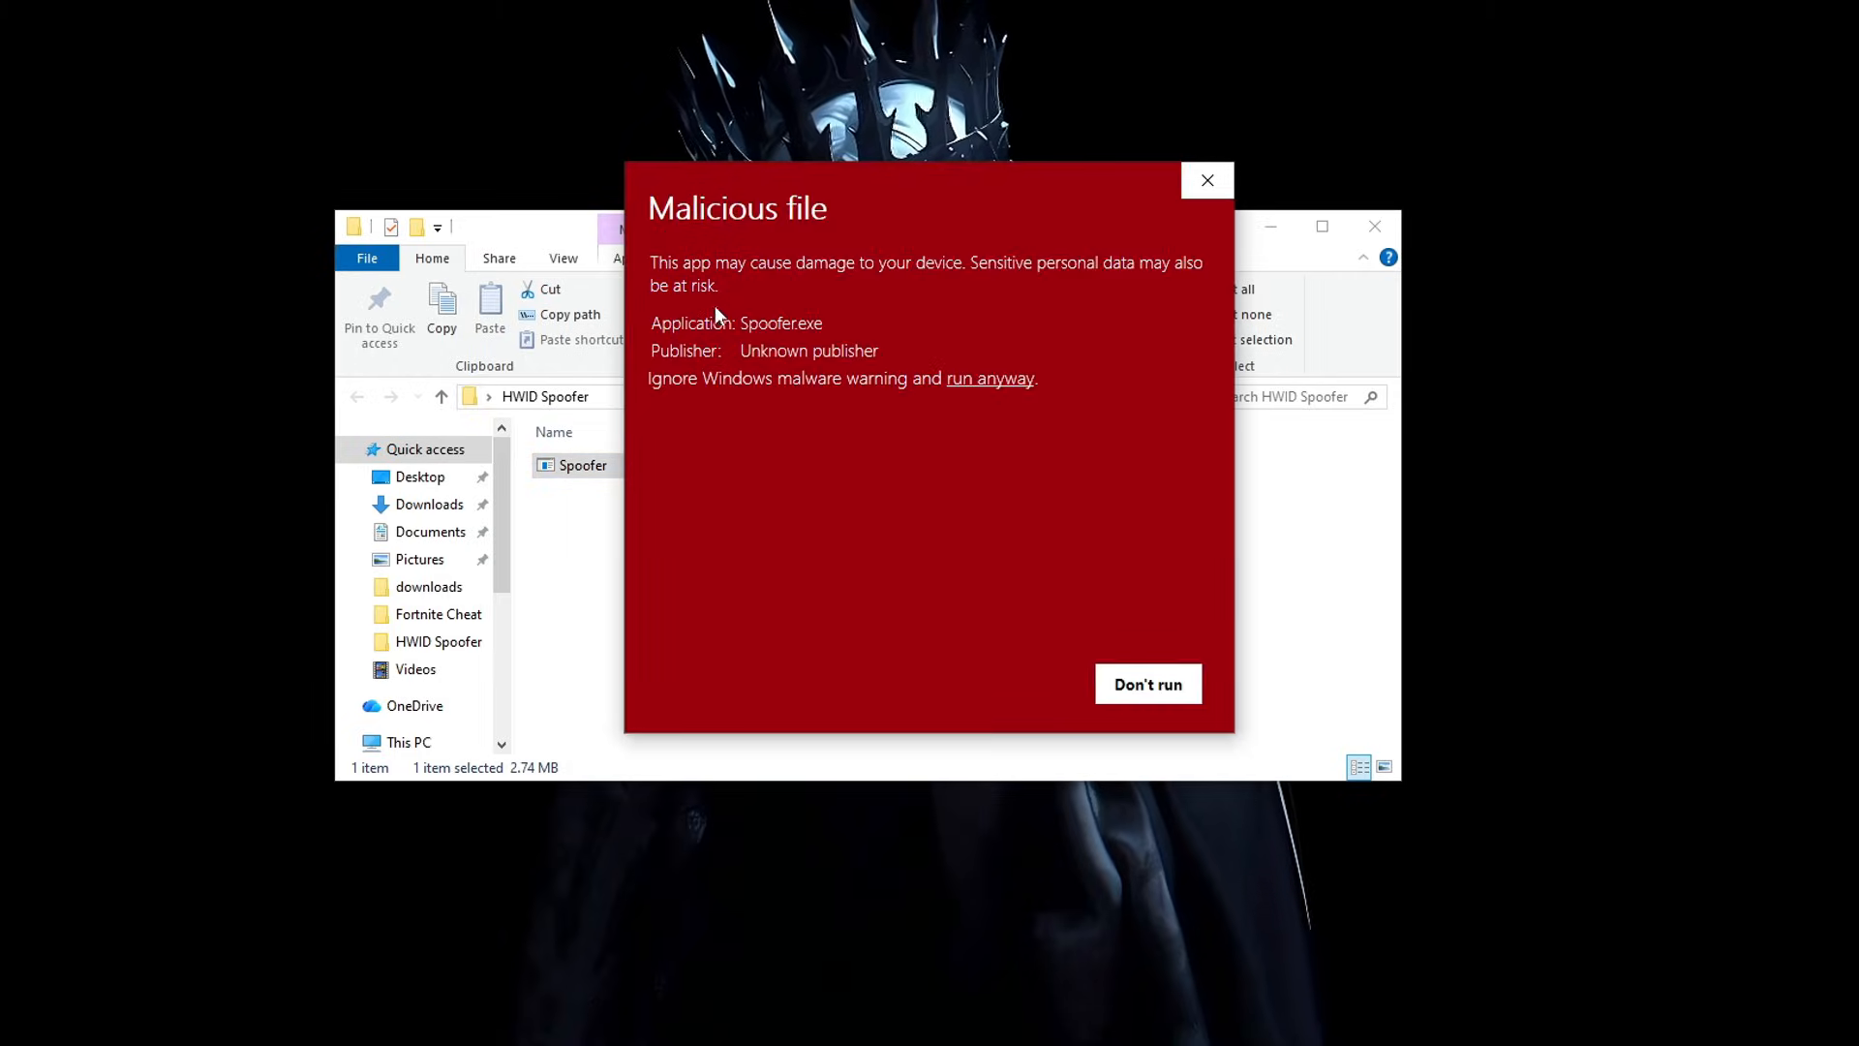
click(990, 376)
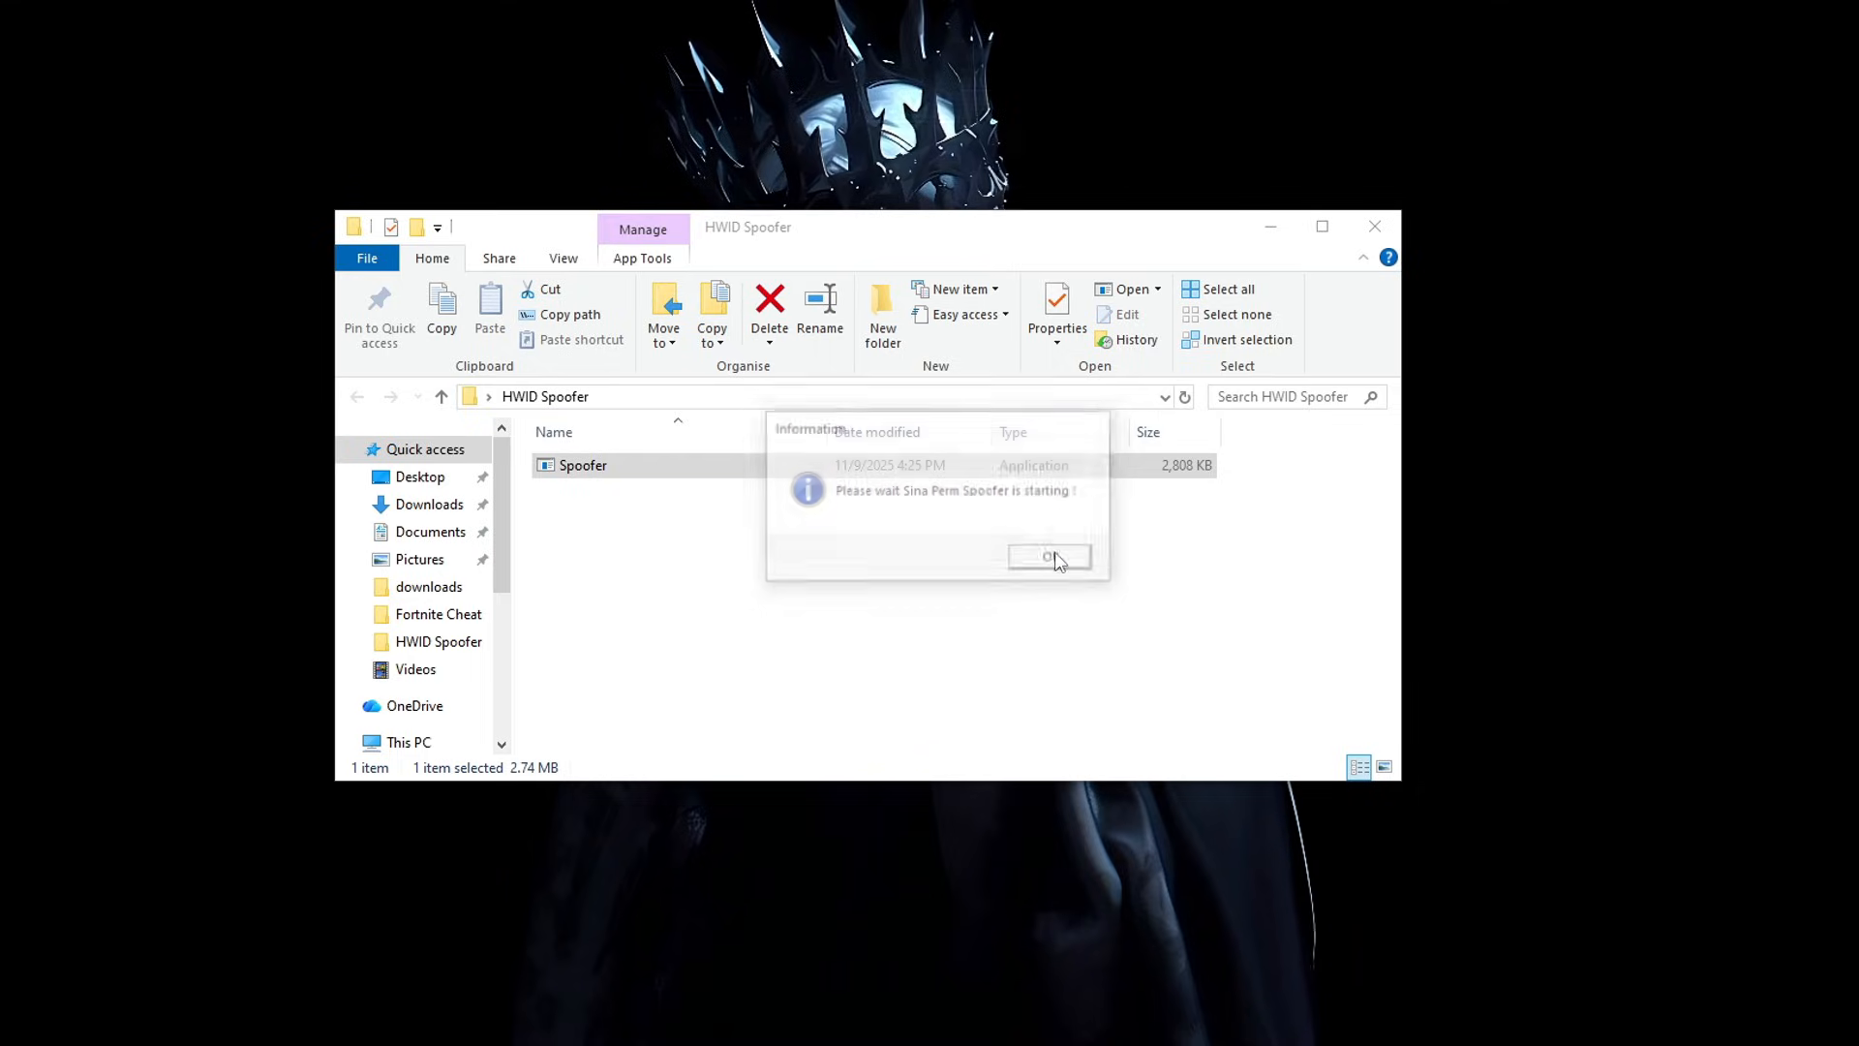
click(1047, 556)
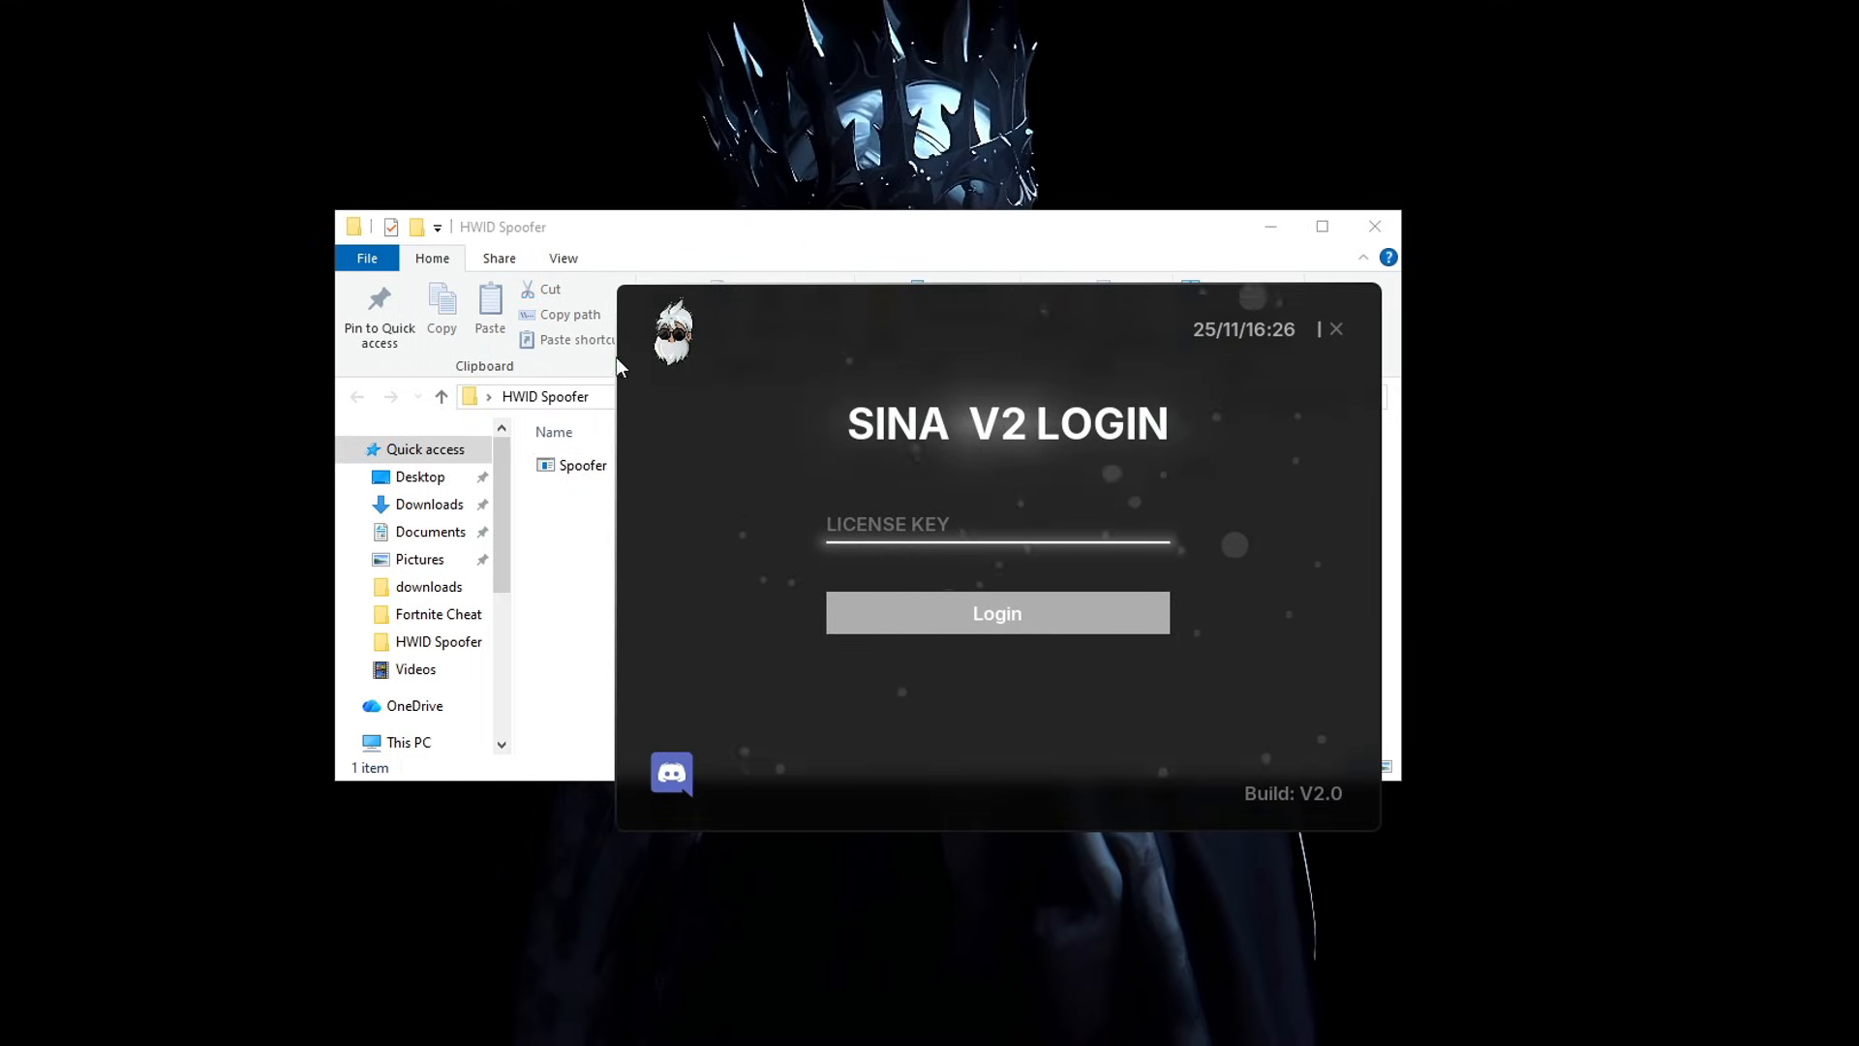
click(996, 539)
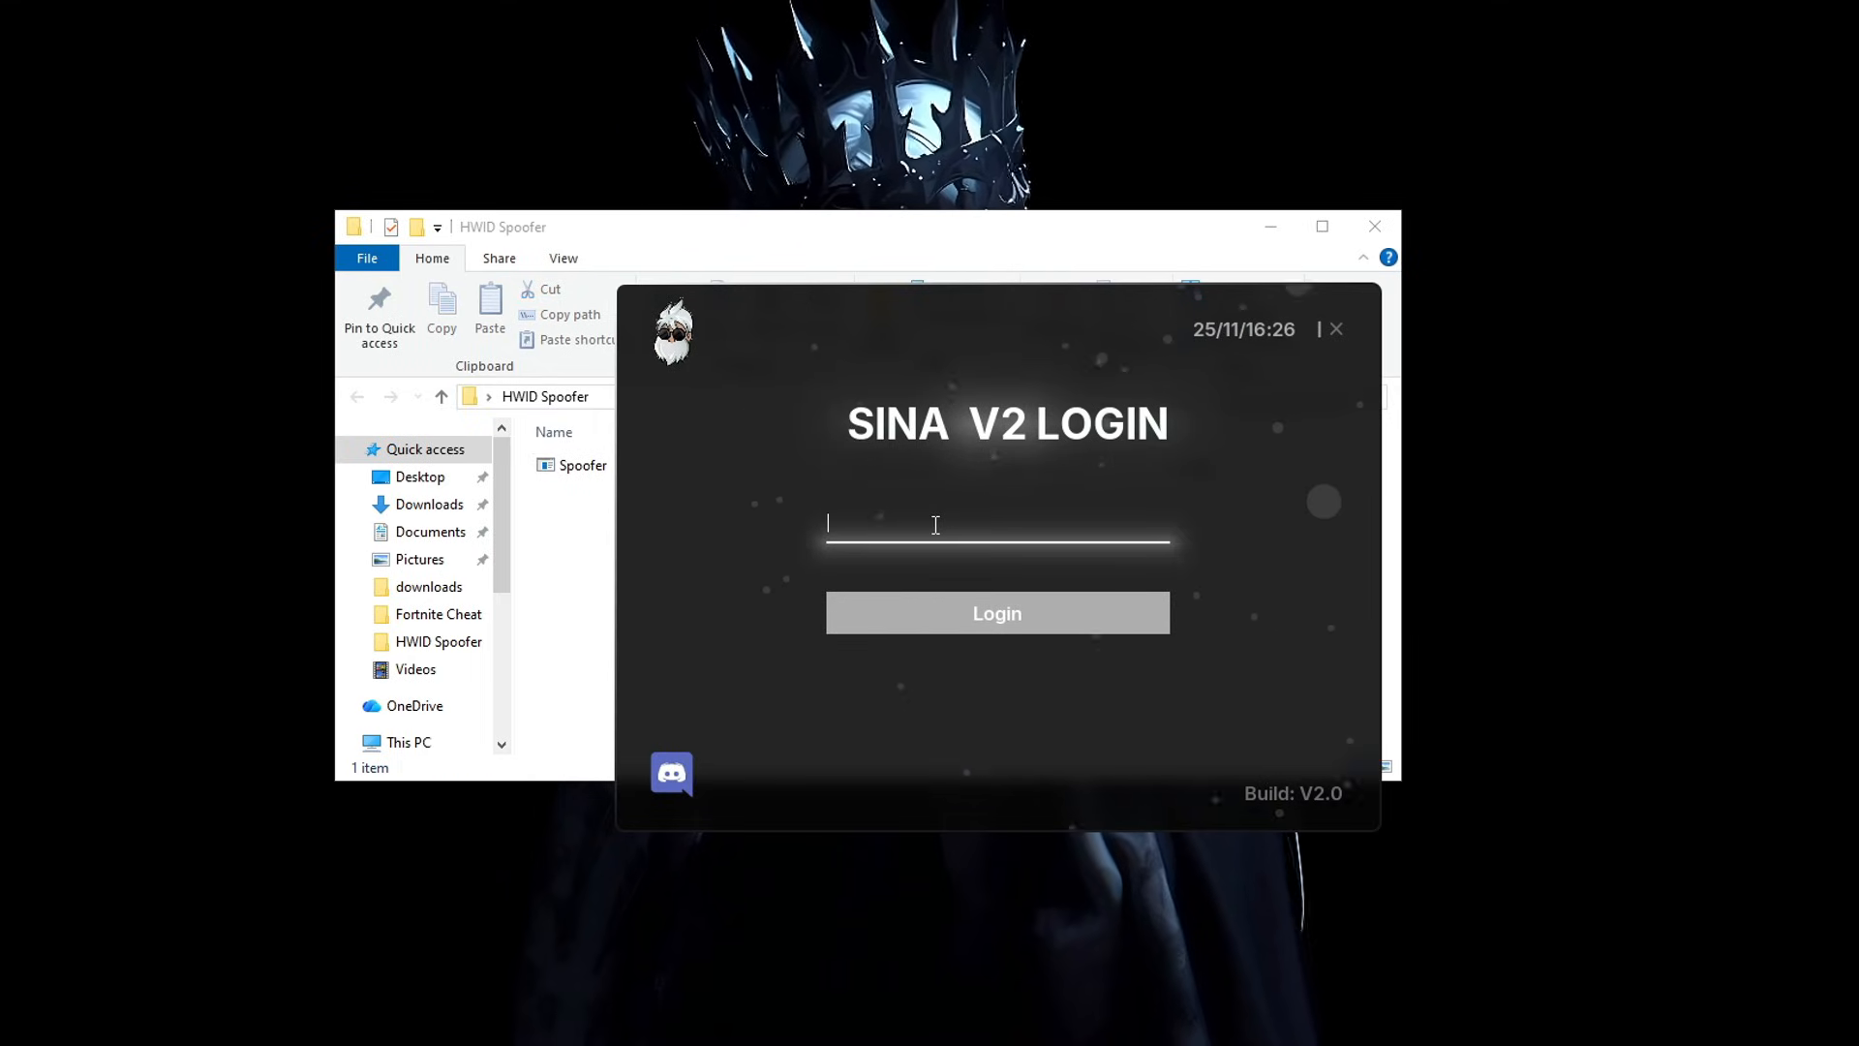
text(Valex)
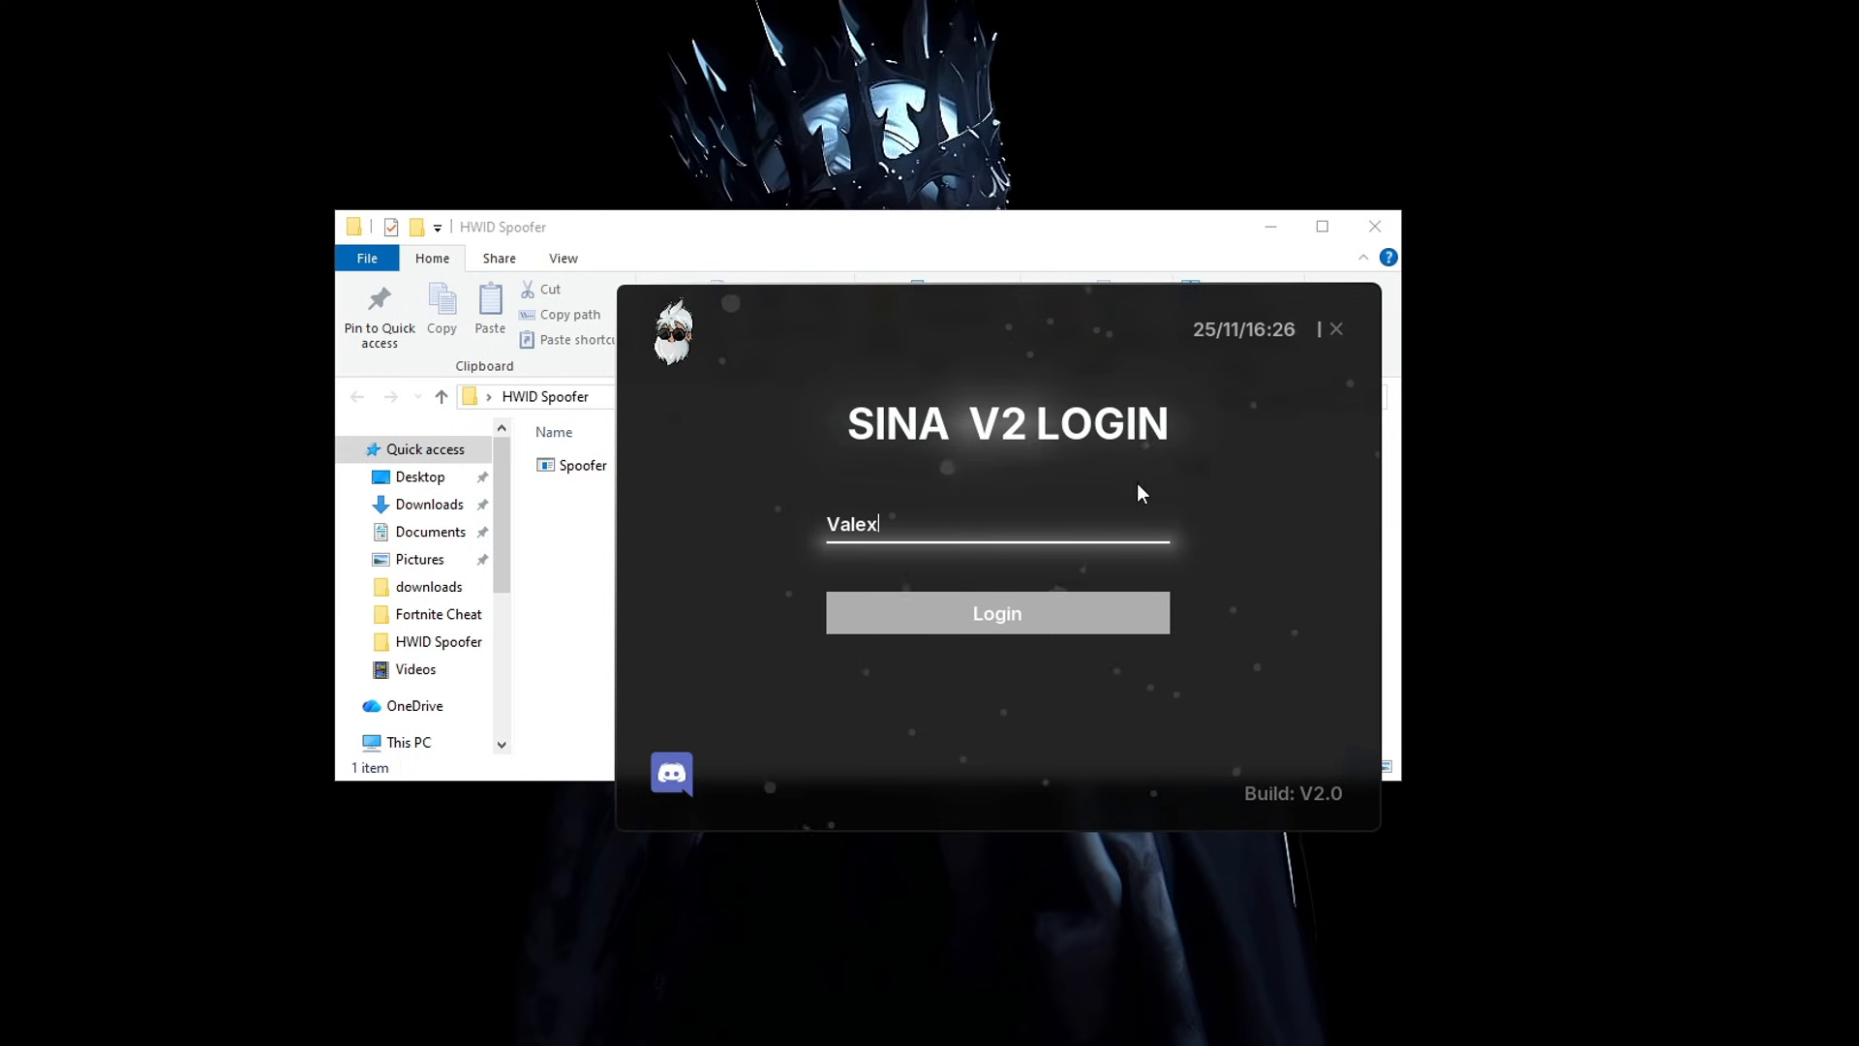
click(996, 613)
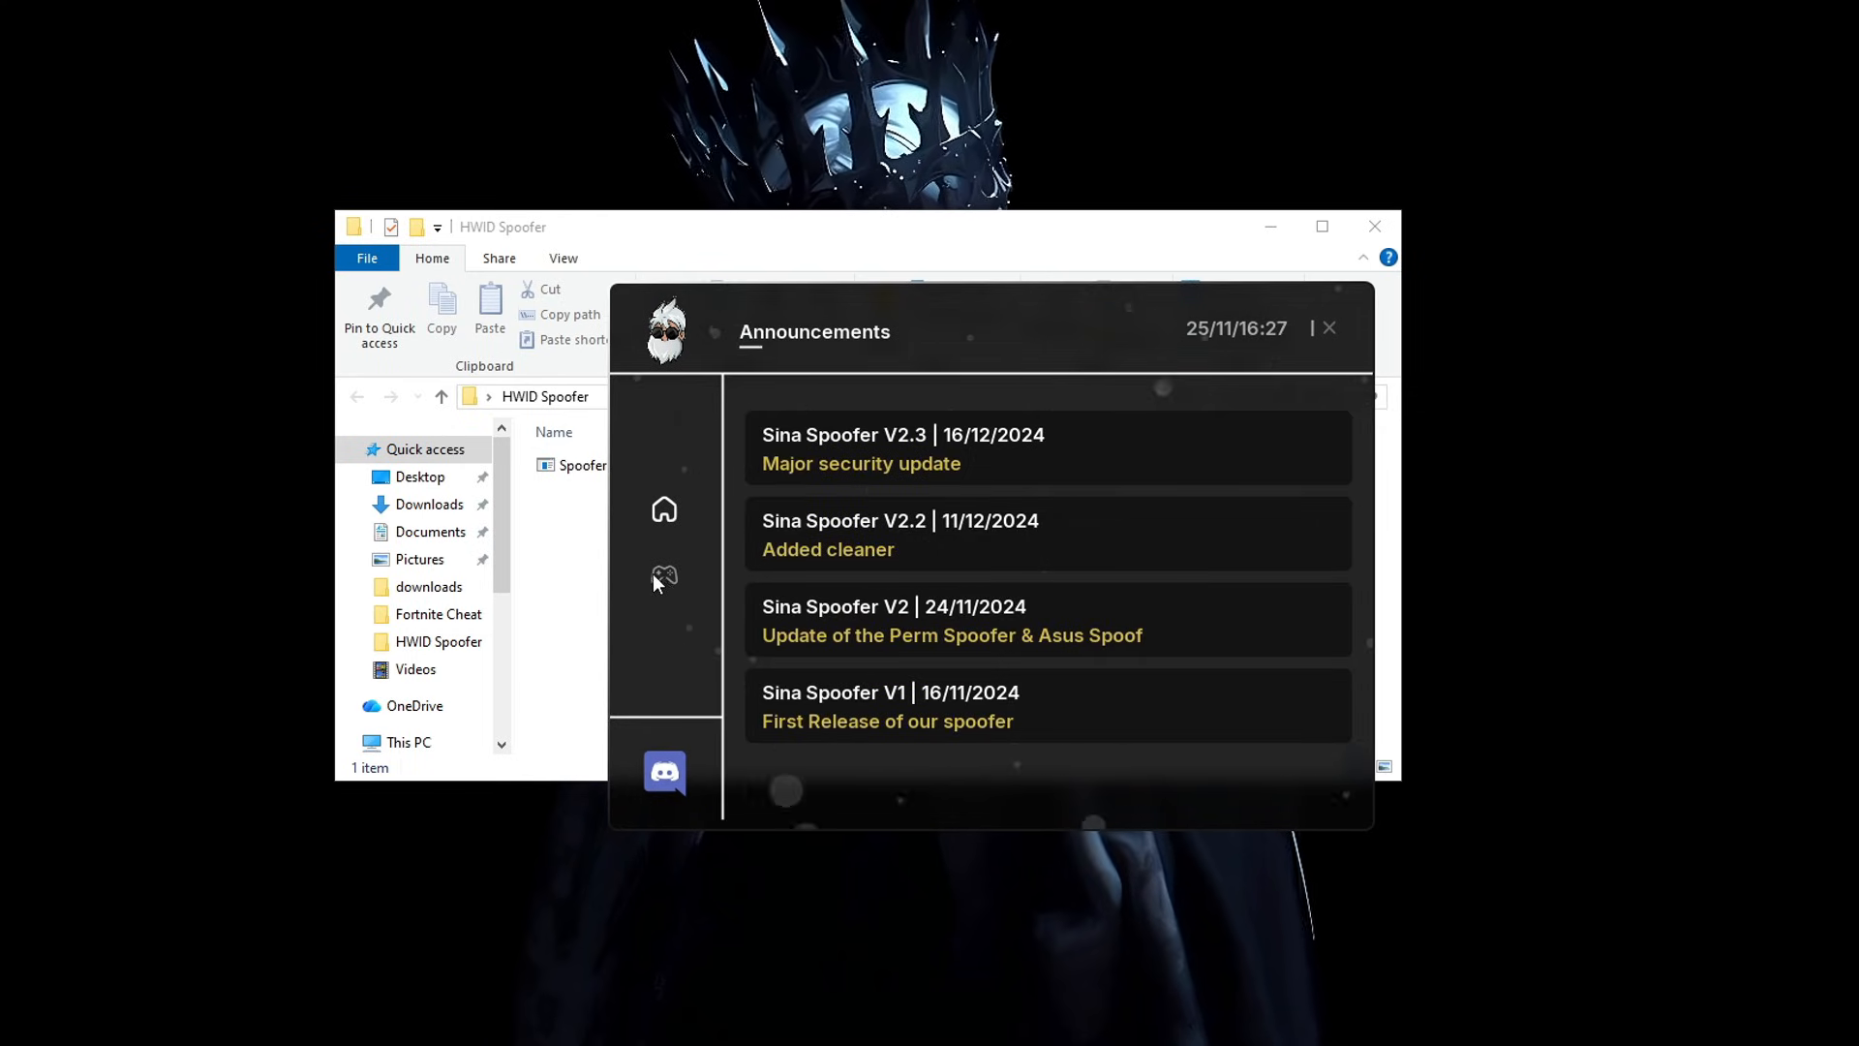
Step: Browse the Device, Spoofer and Miscellaneous tabs, finishing on Miscellaneous
click(664, 508)
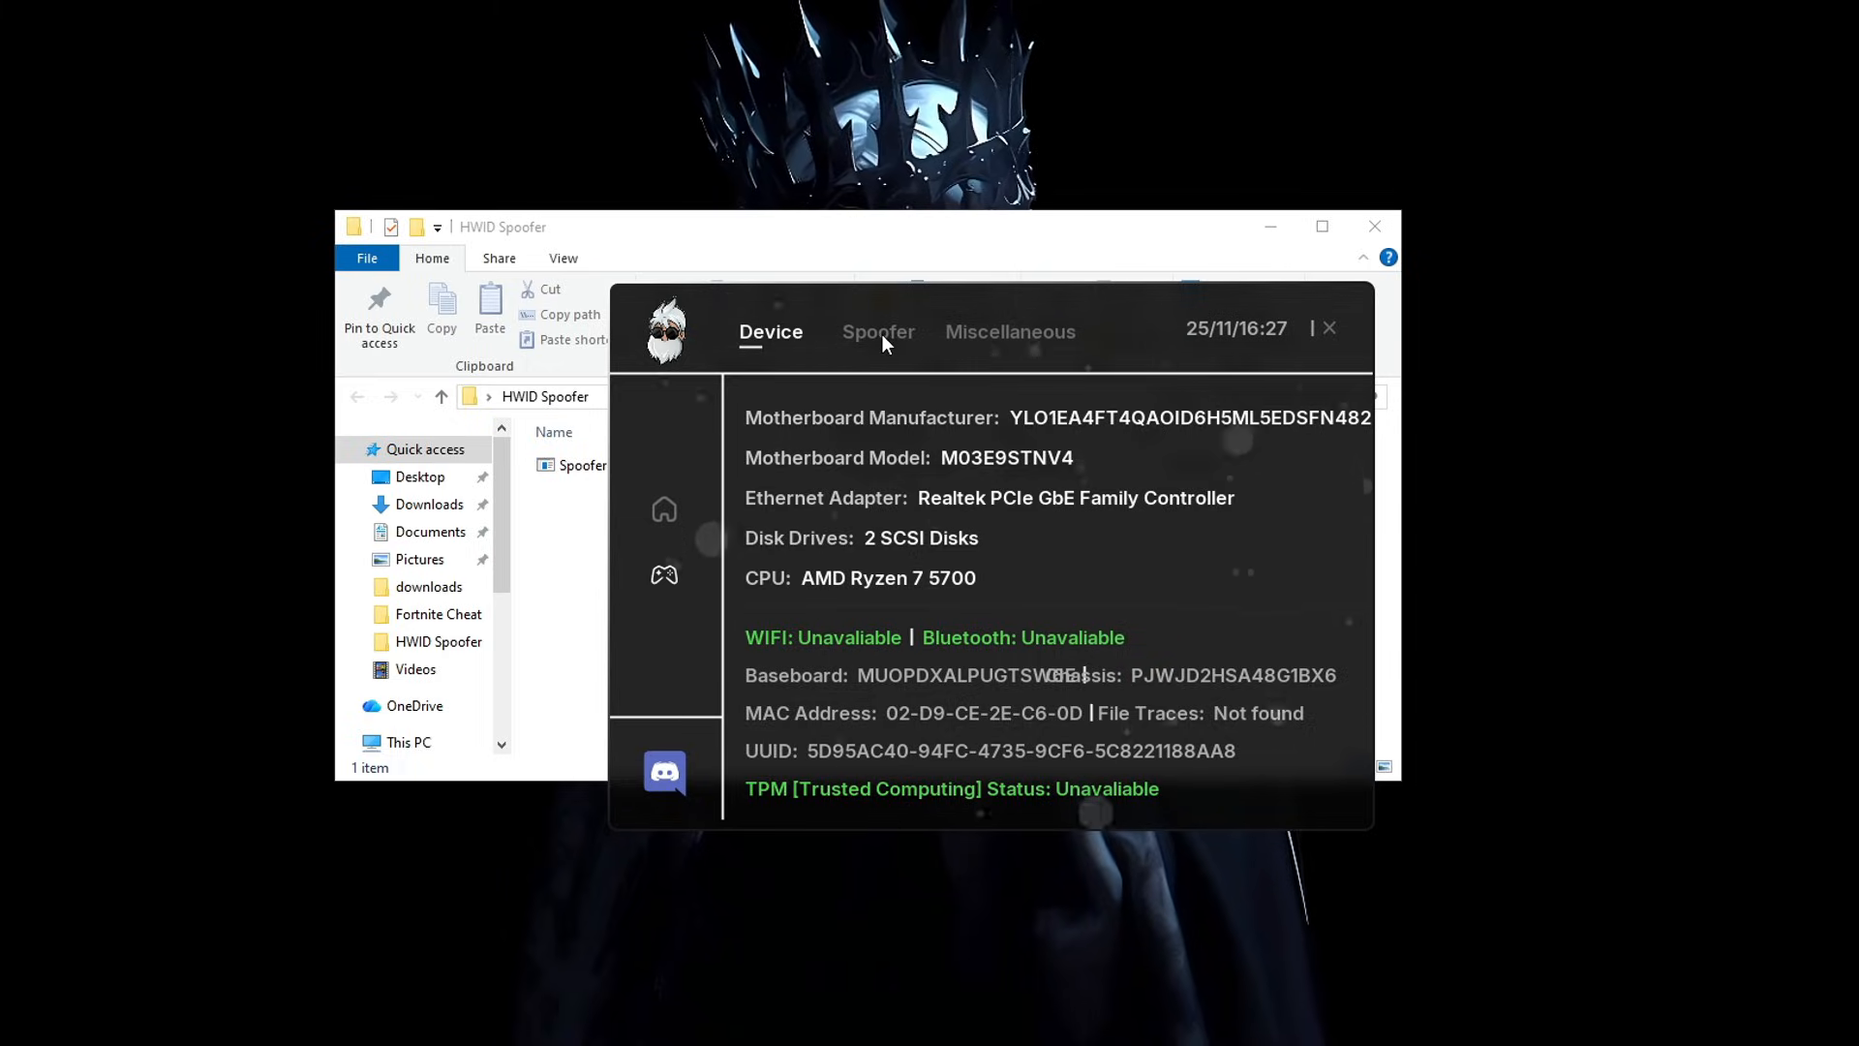
click(877, 332)
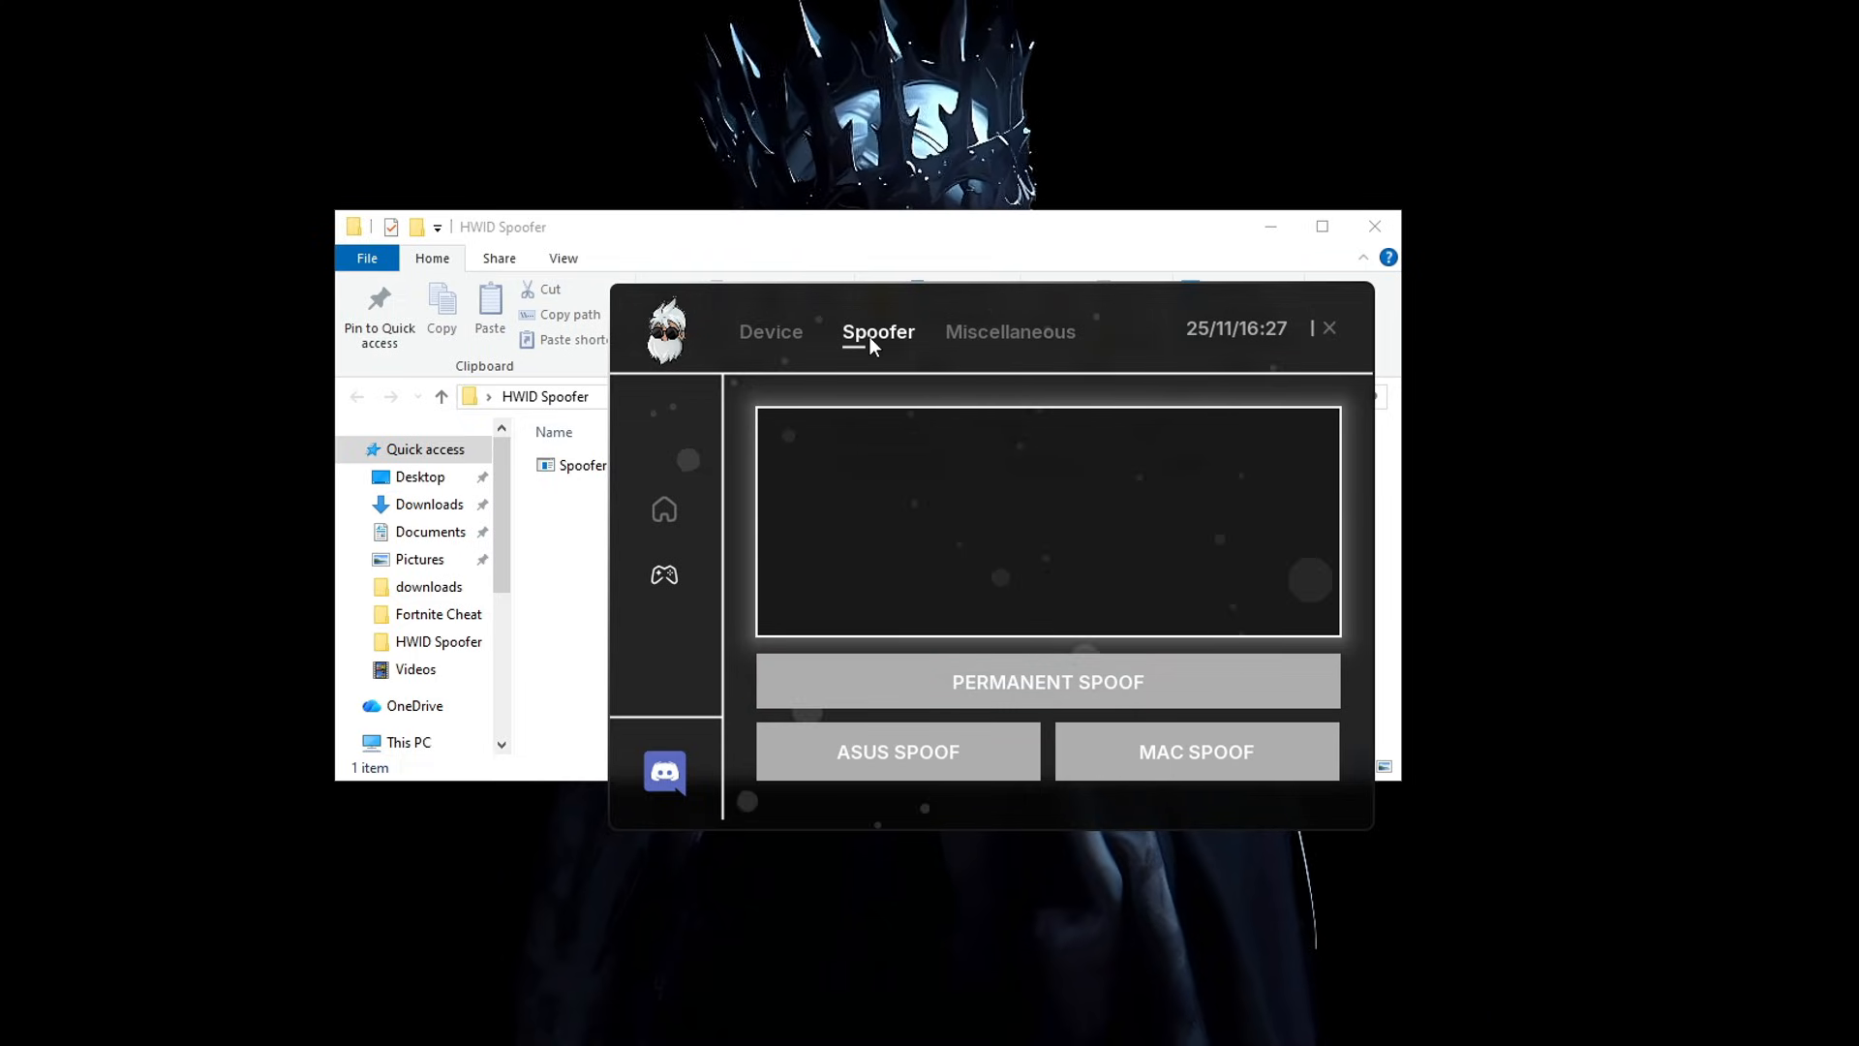
click(1009, 331)
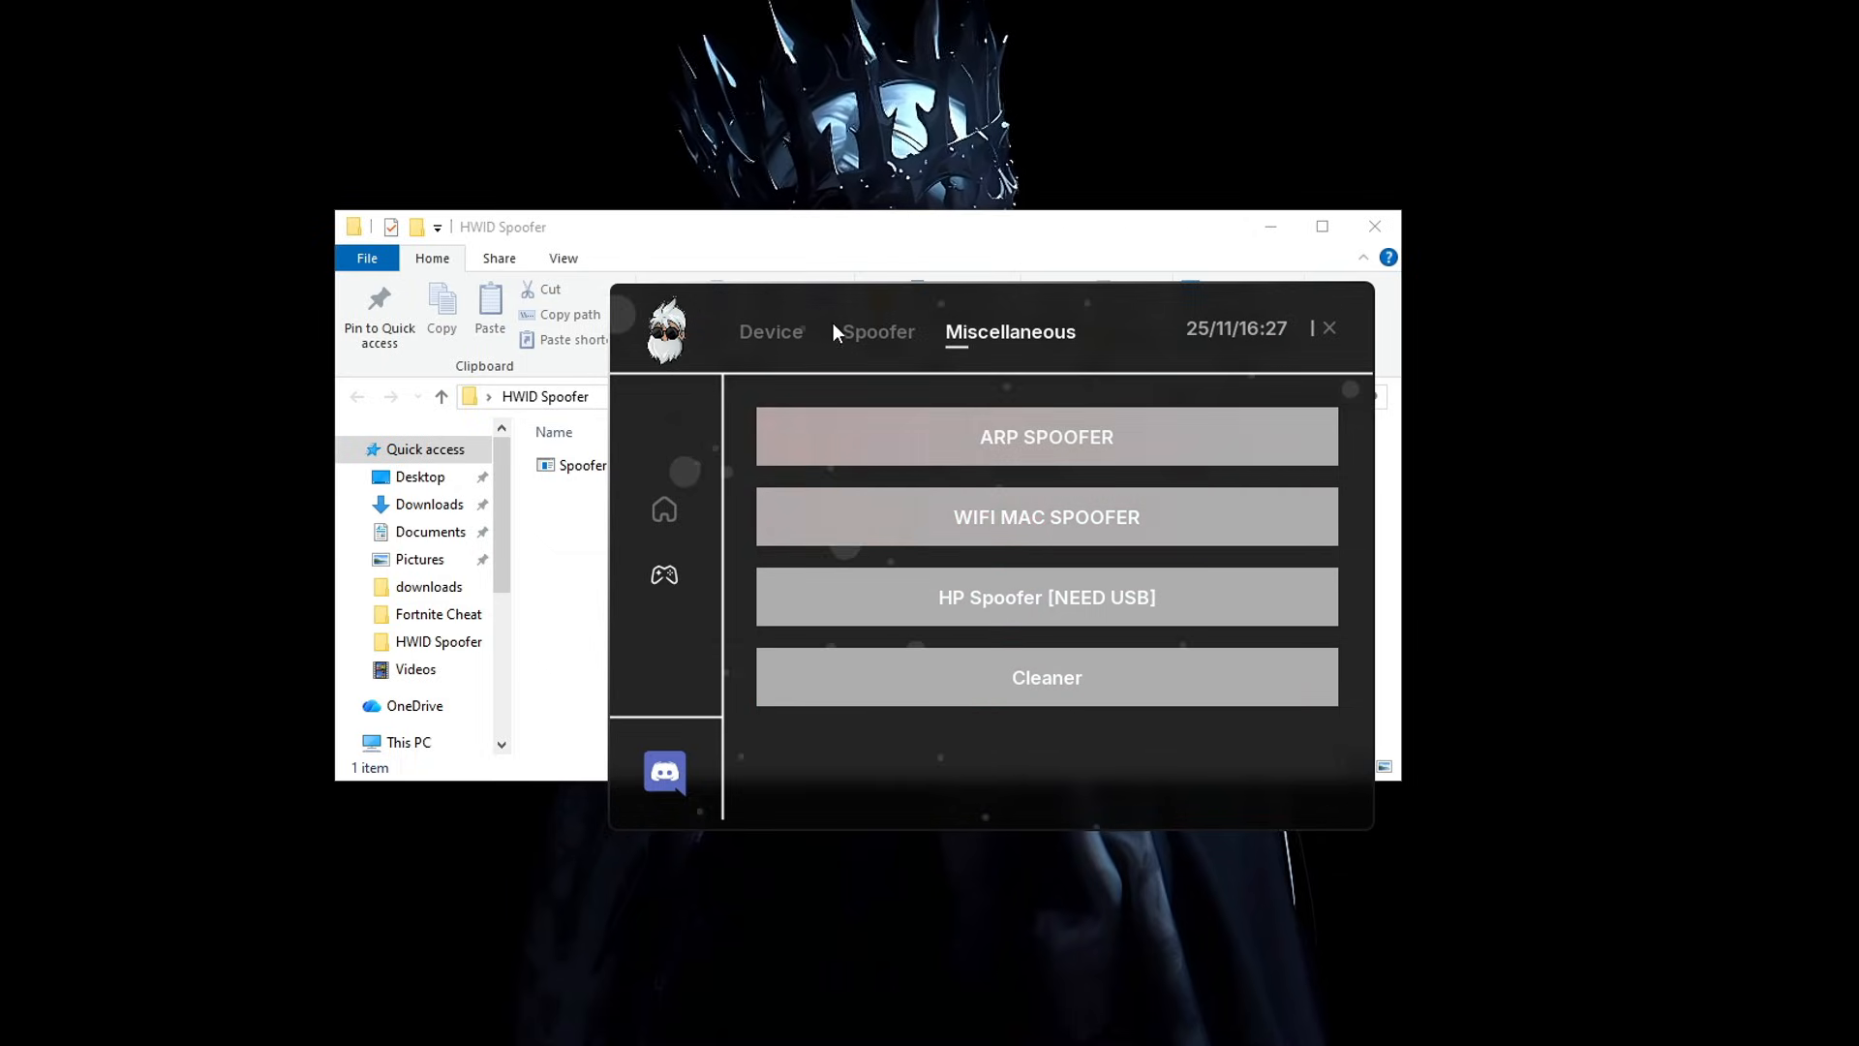
click(877, 332)
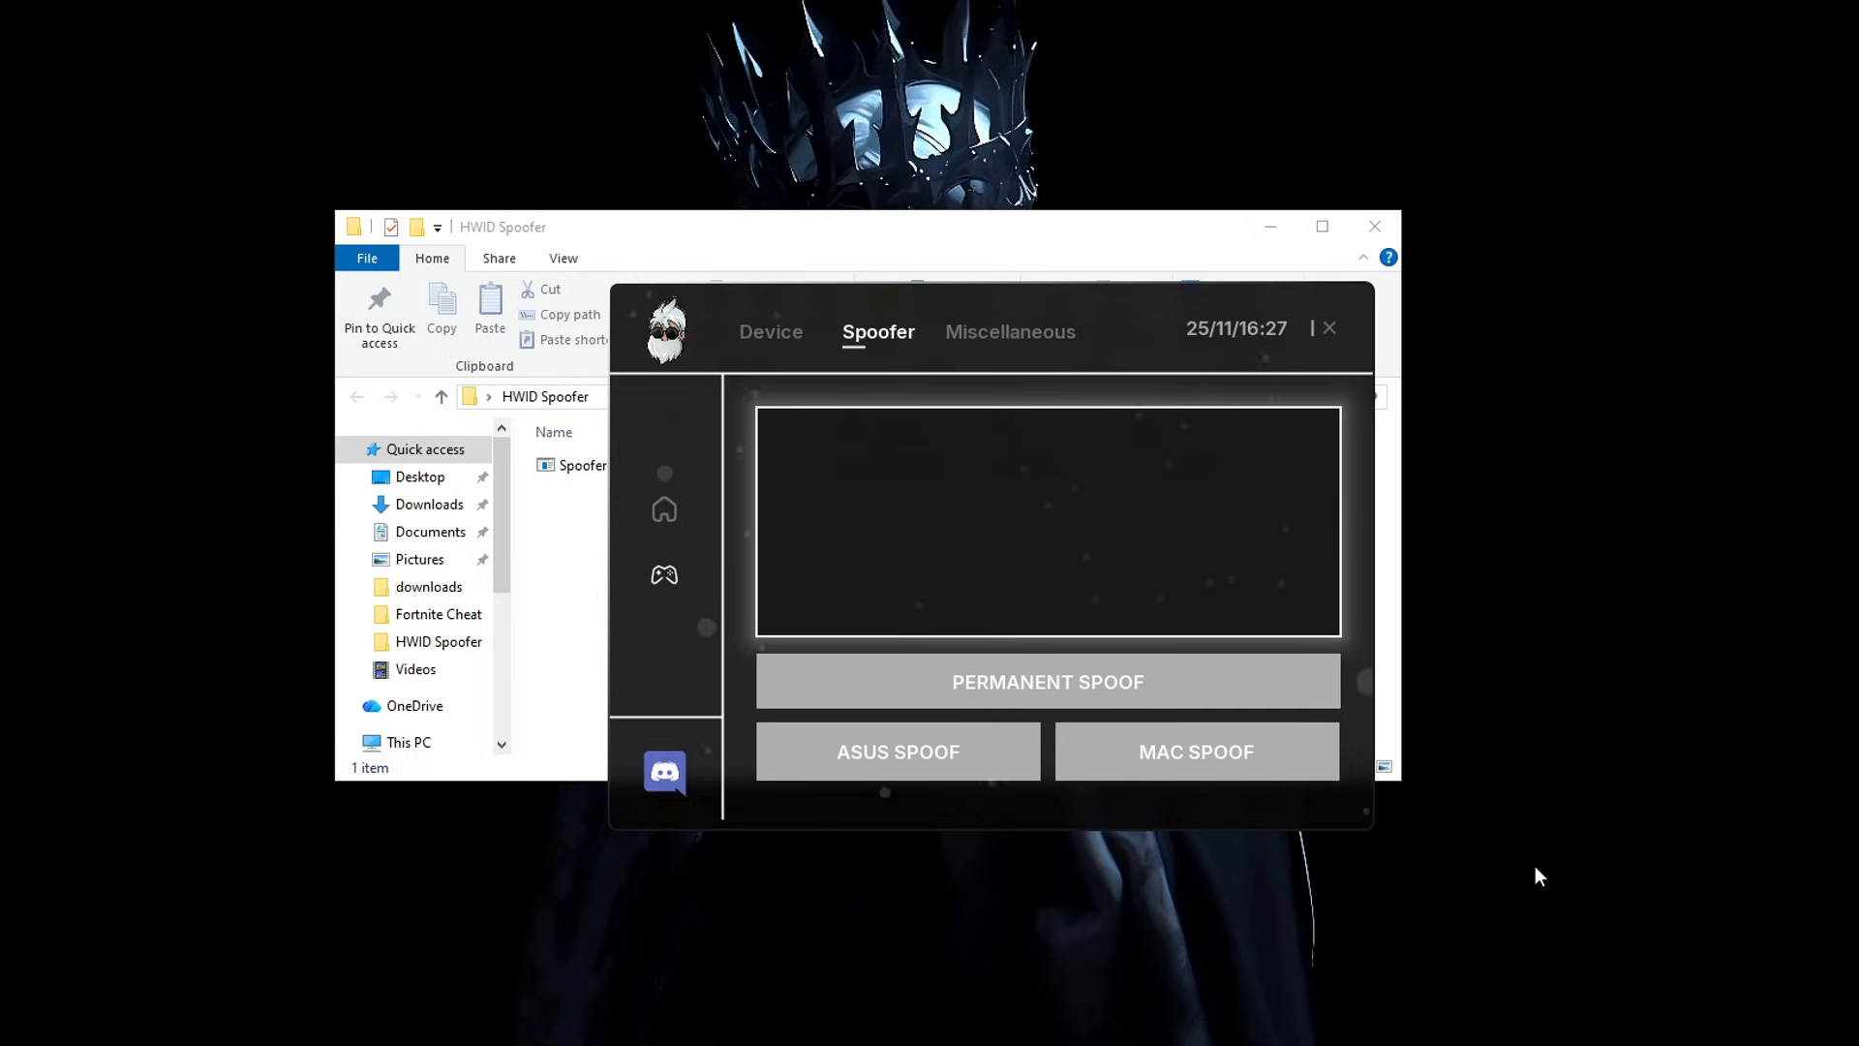
click(1009, 332)
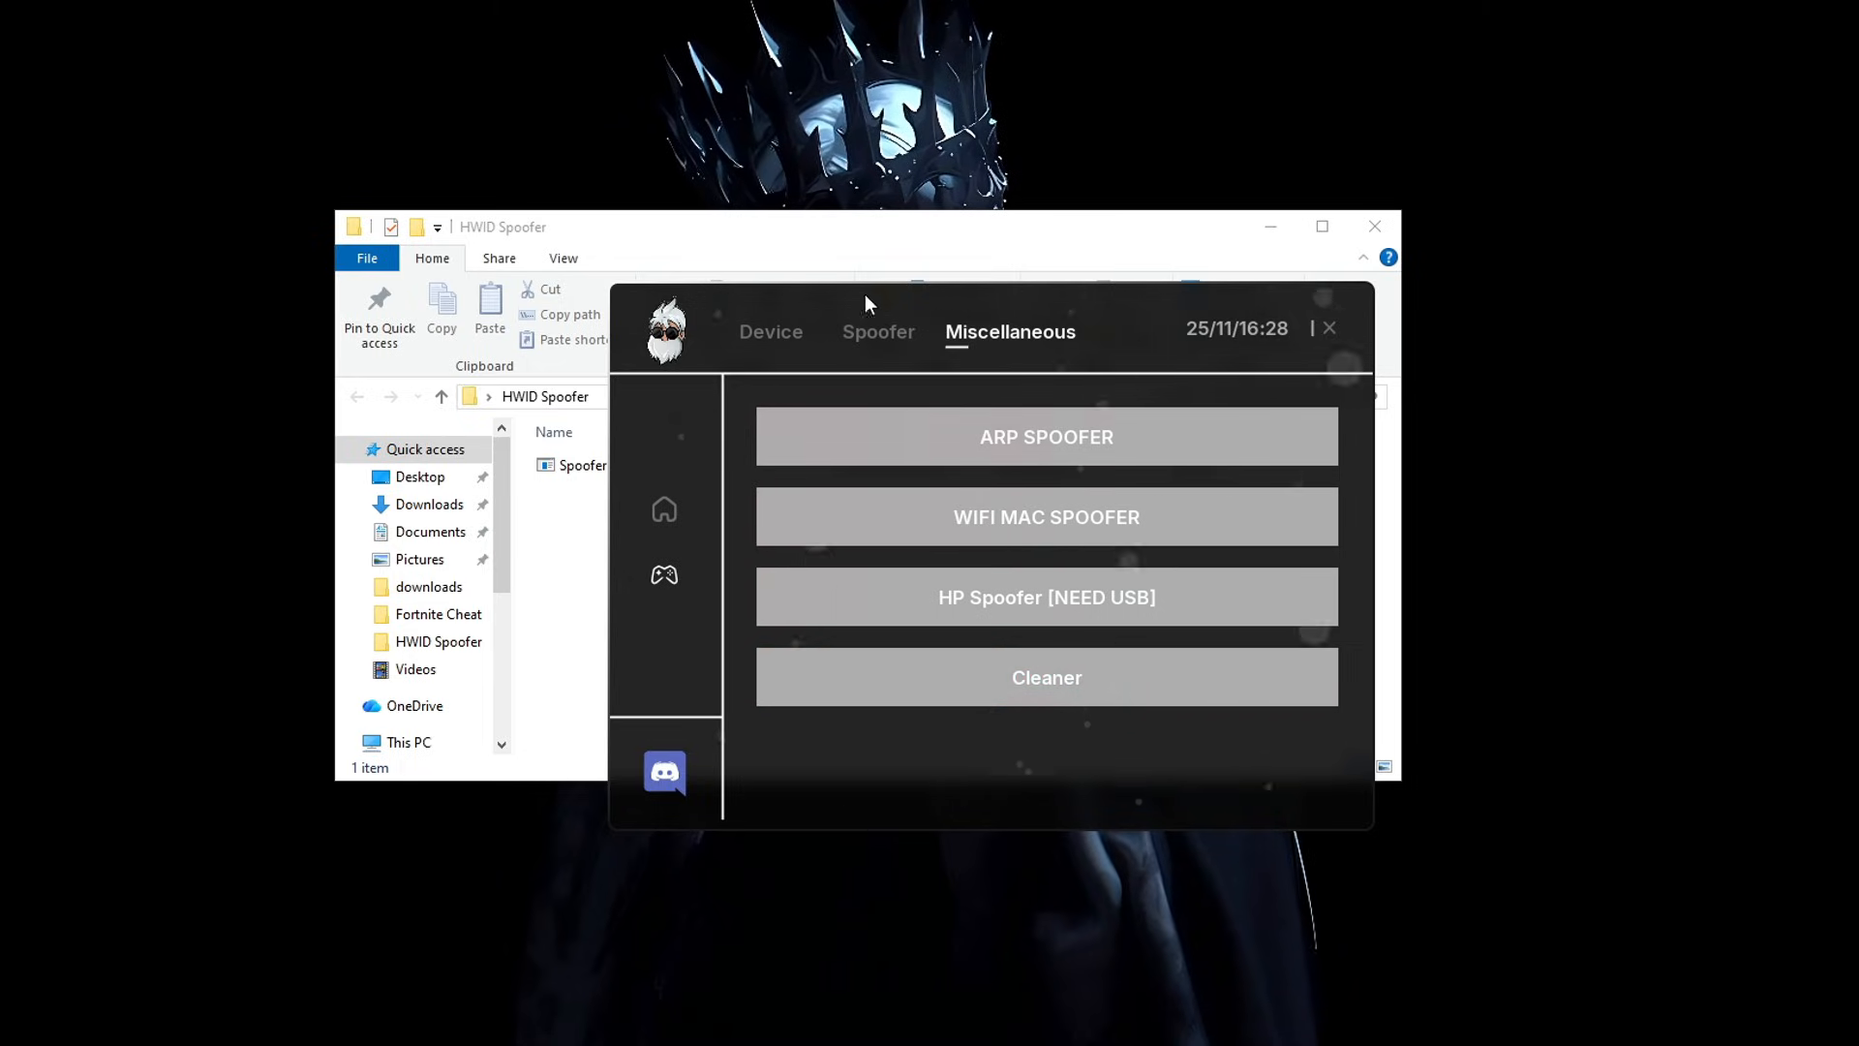
Step: Run PERMANENT SPOOF until 'Succesfully Spoofed, restart pc.' appears, then return to device details
click(878, 331)
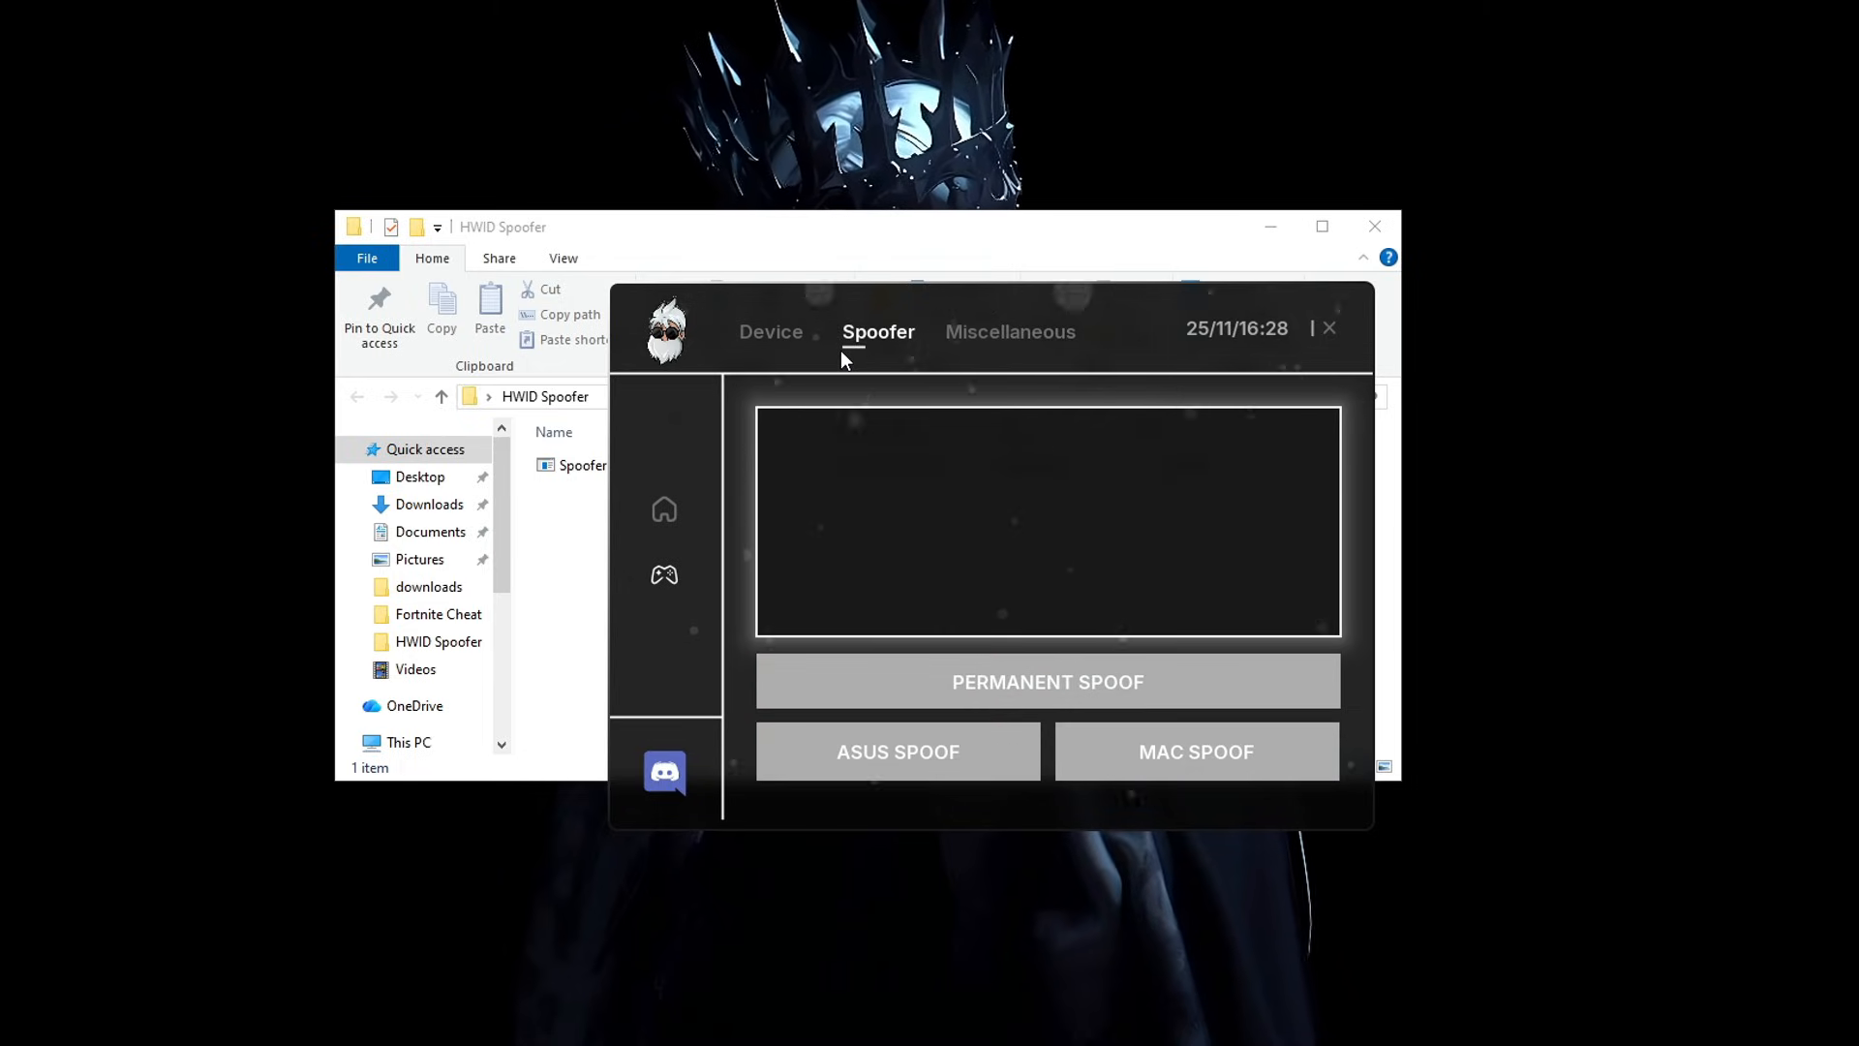
click(1047, 682)
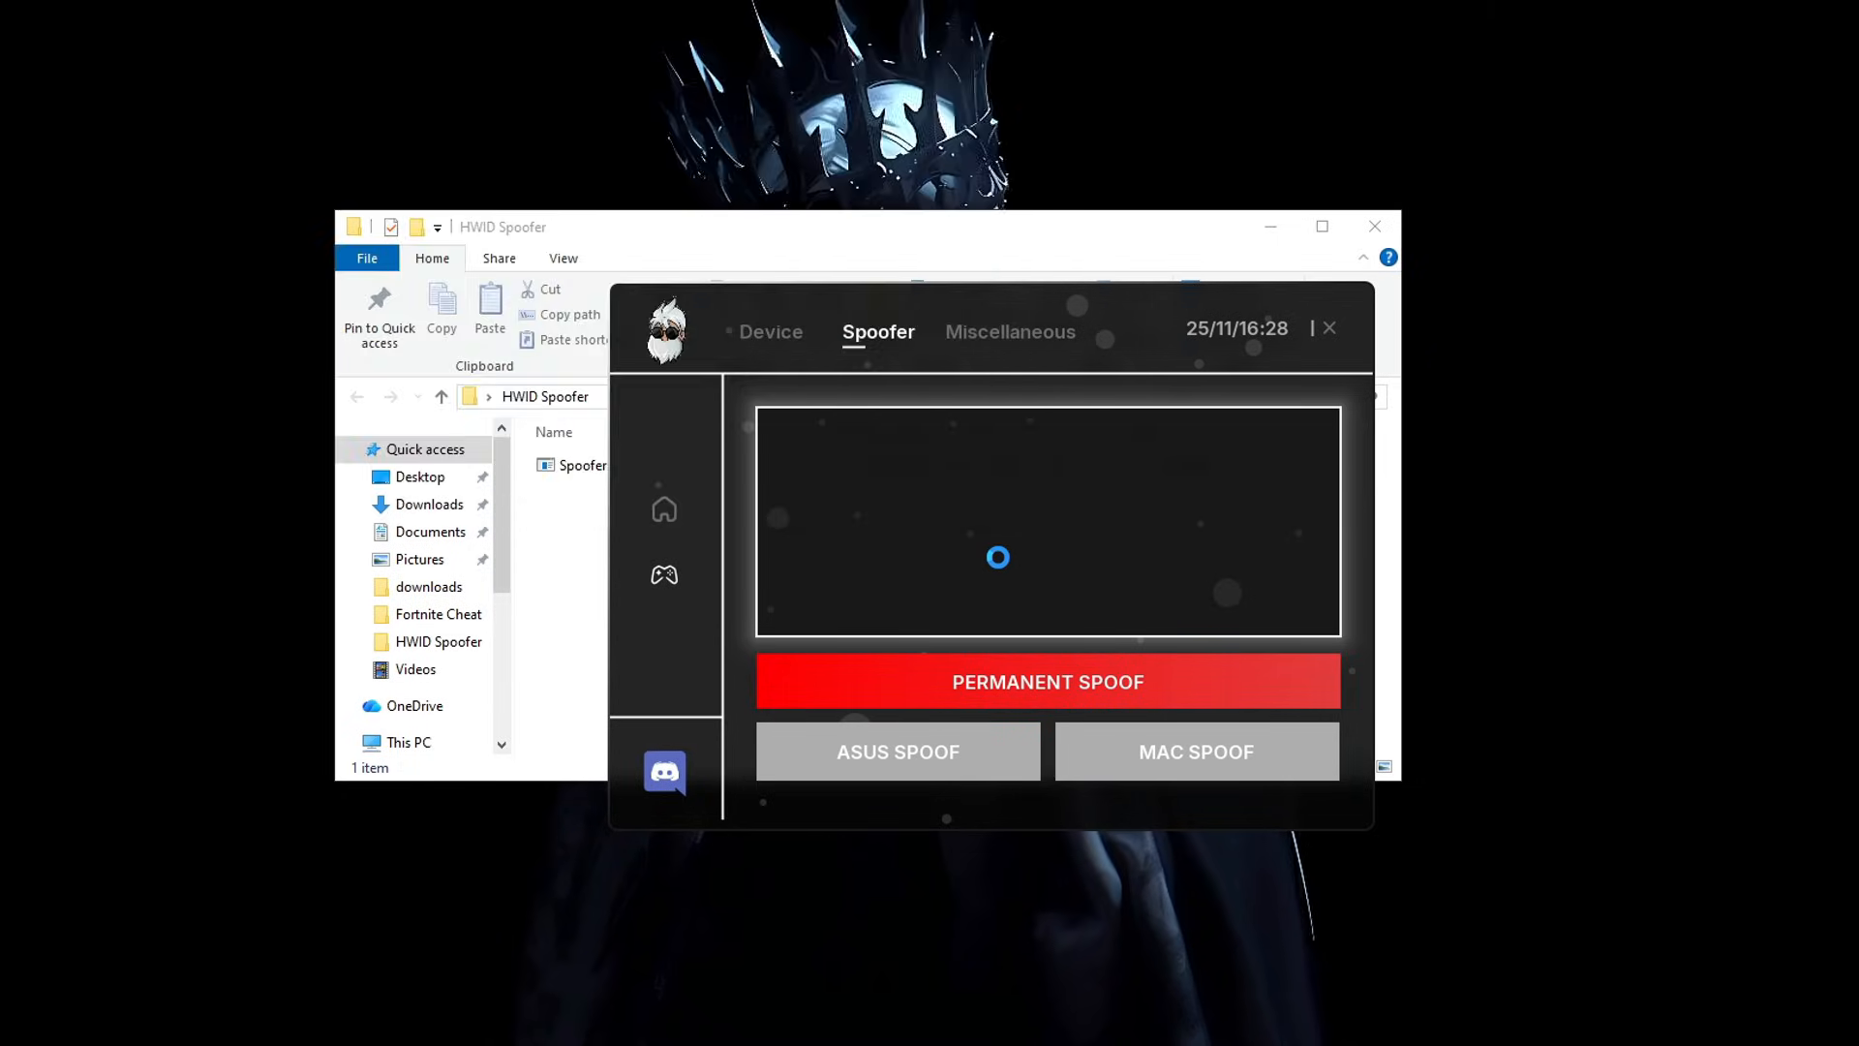
click(1046, 680)
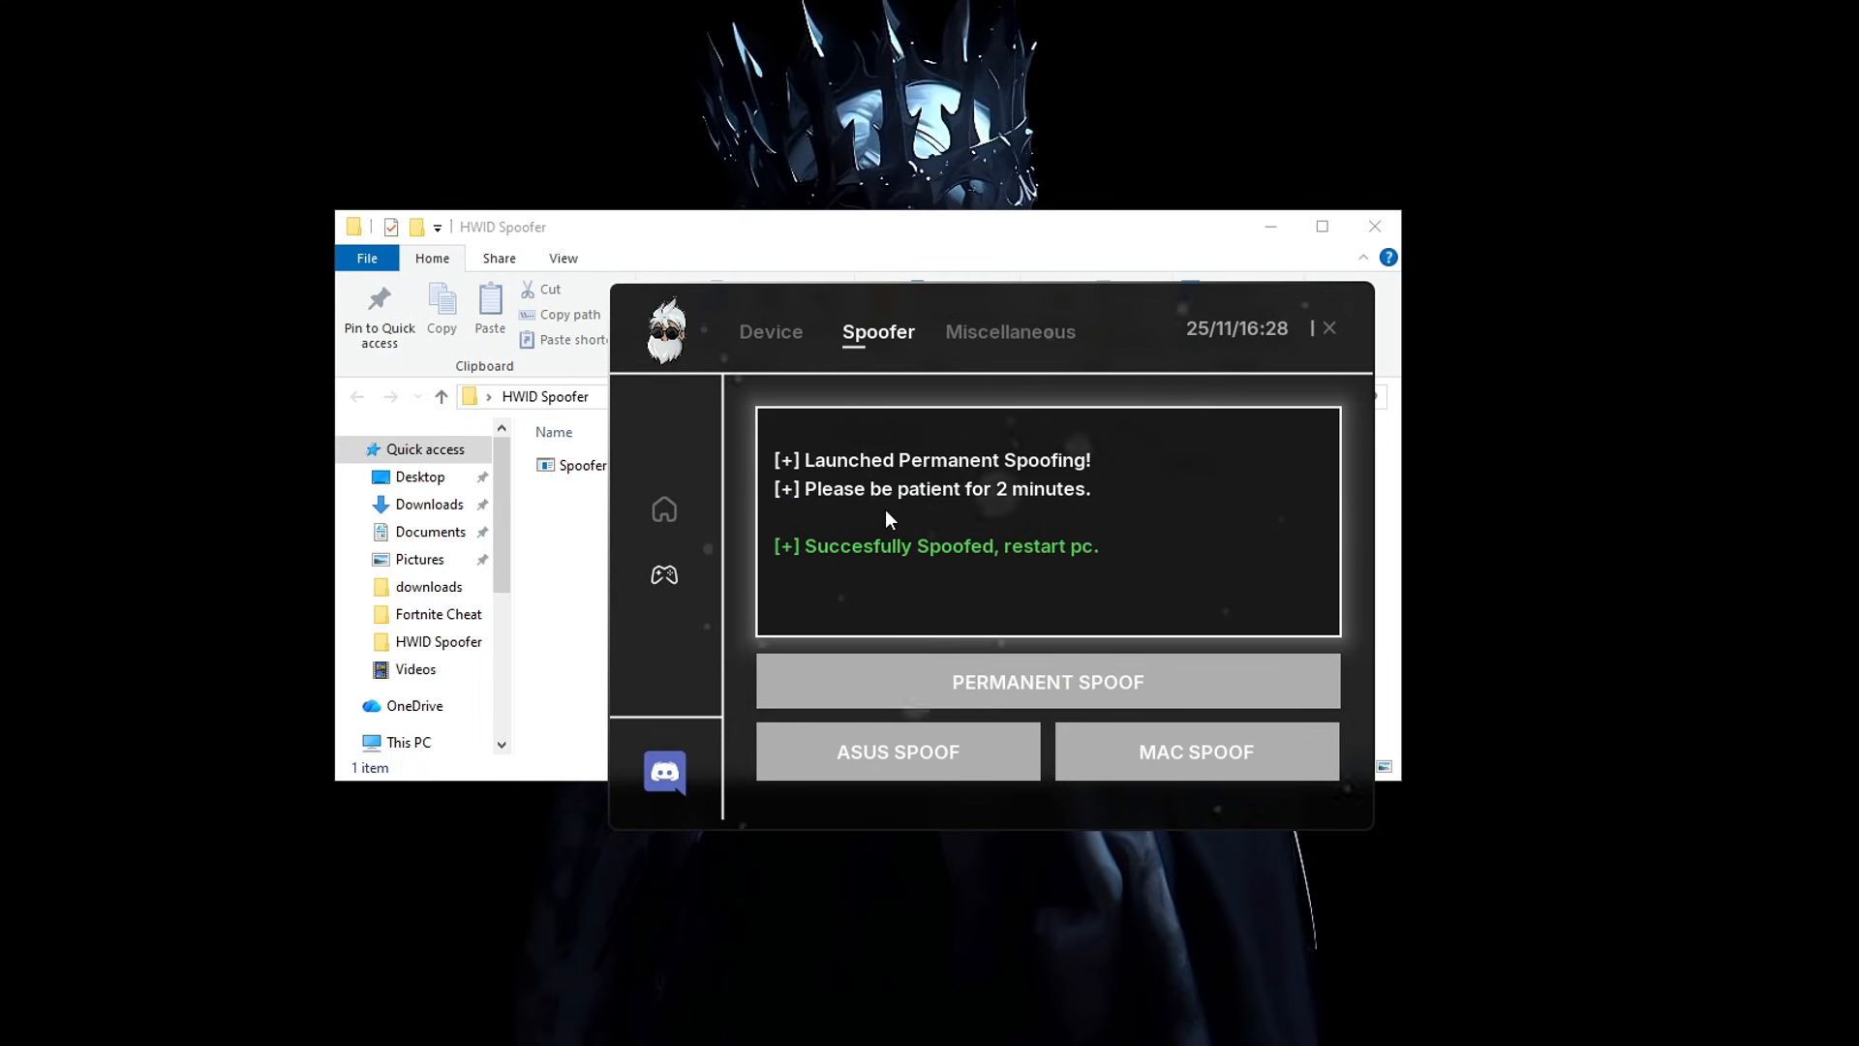
click(771, 332)
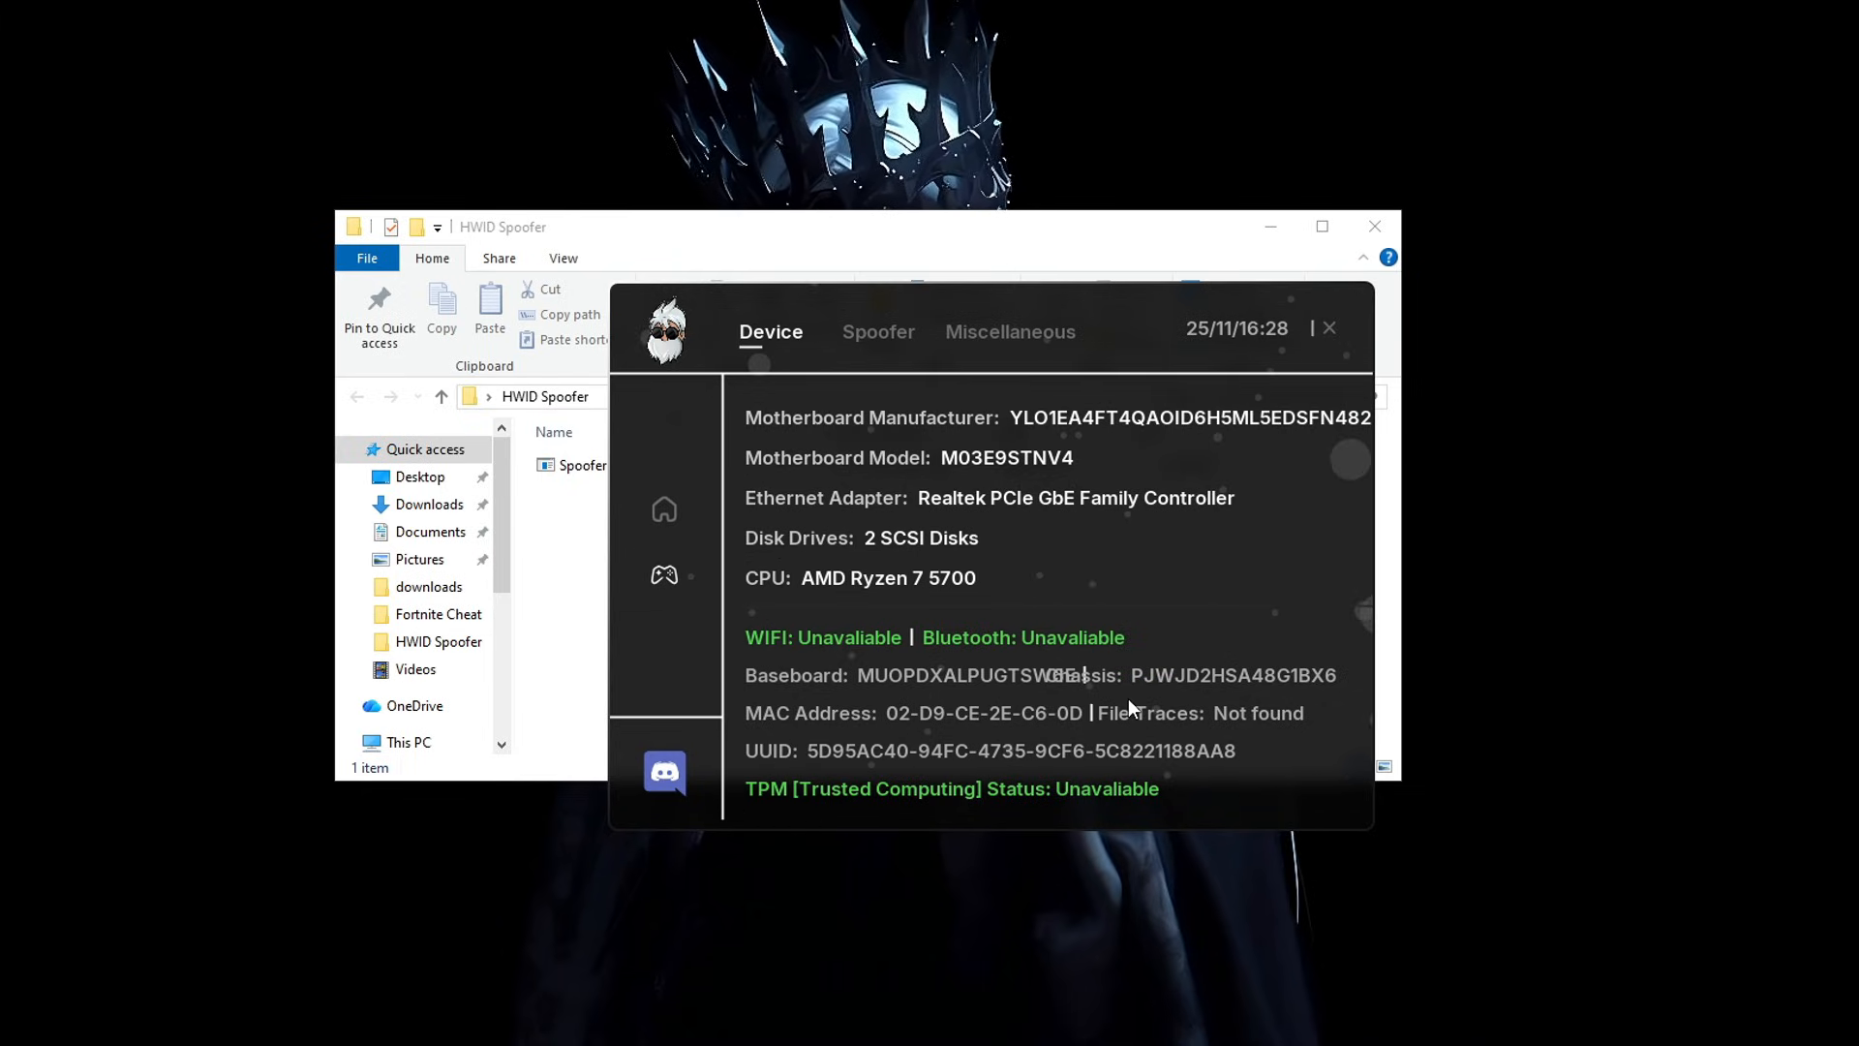
Step: Show the Device tab with the new motherboard, baseboard, chassis and UUID serials
click(664, 576)
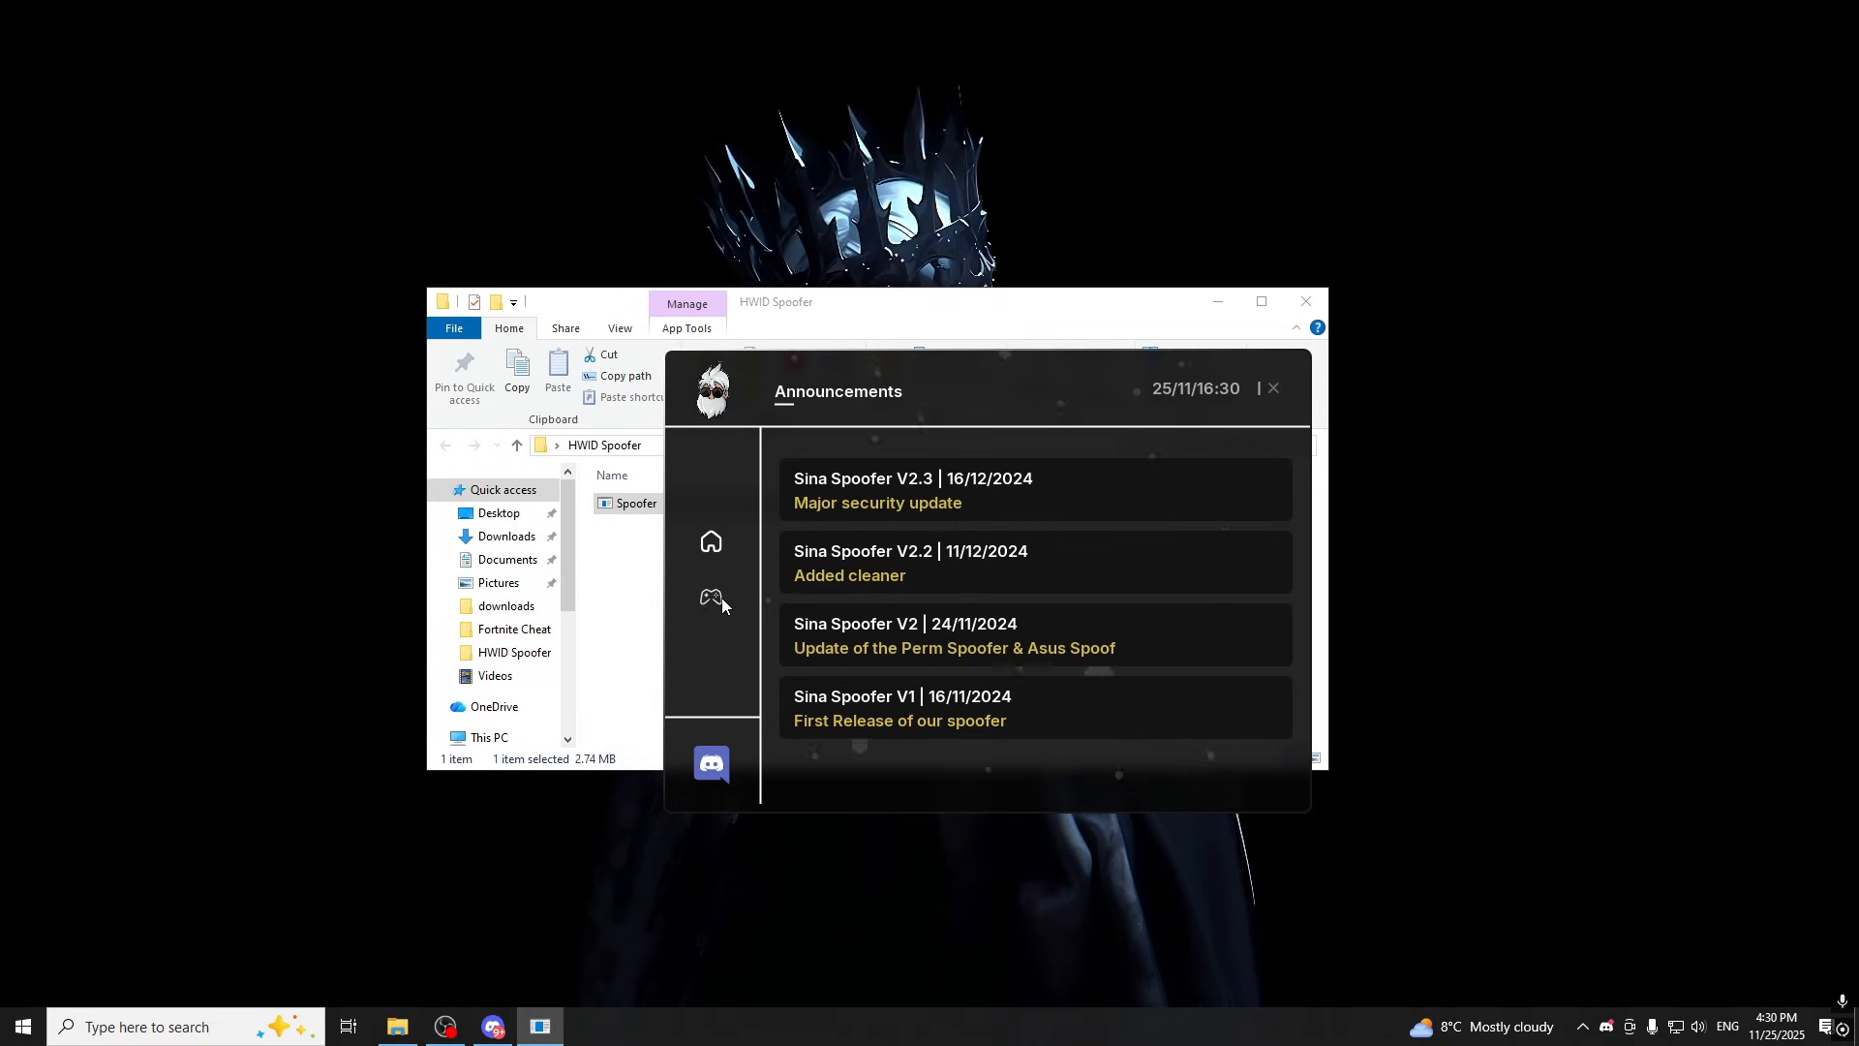
click(712, 597)
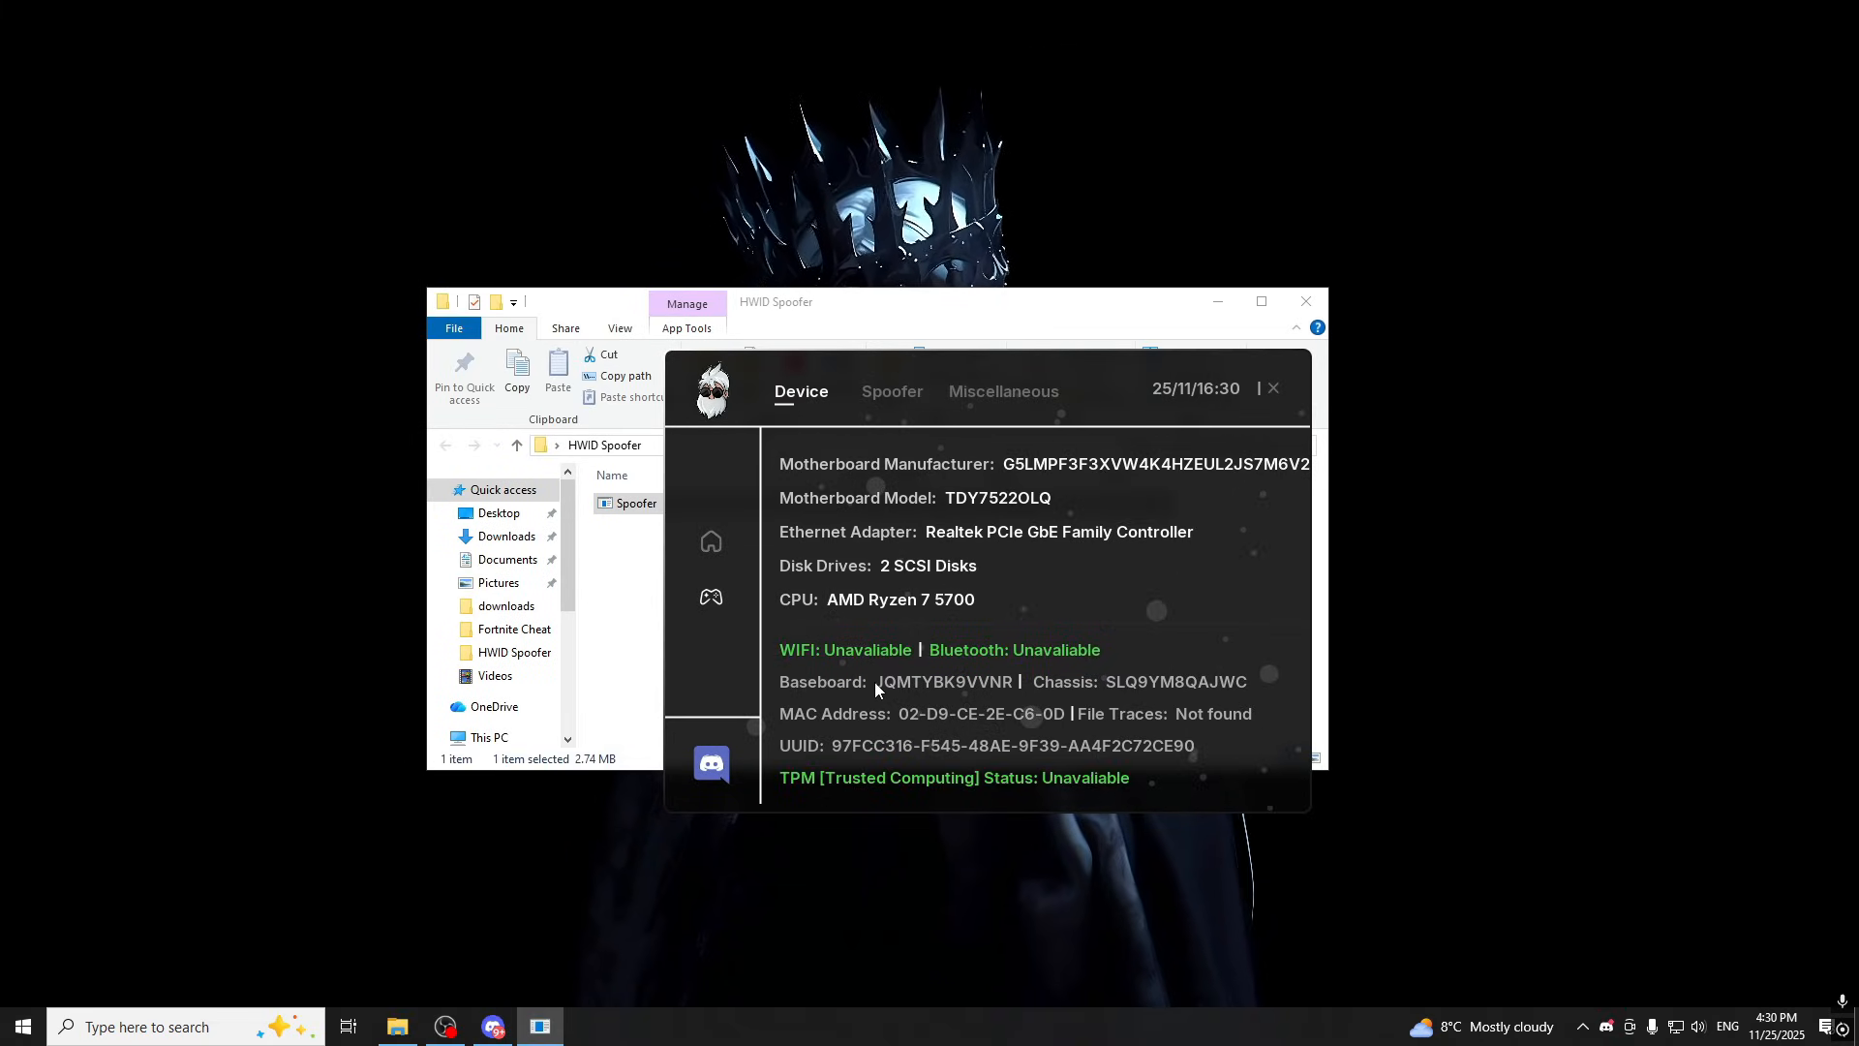